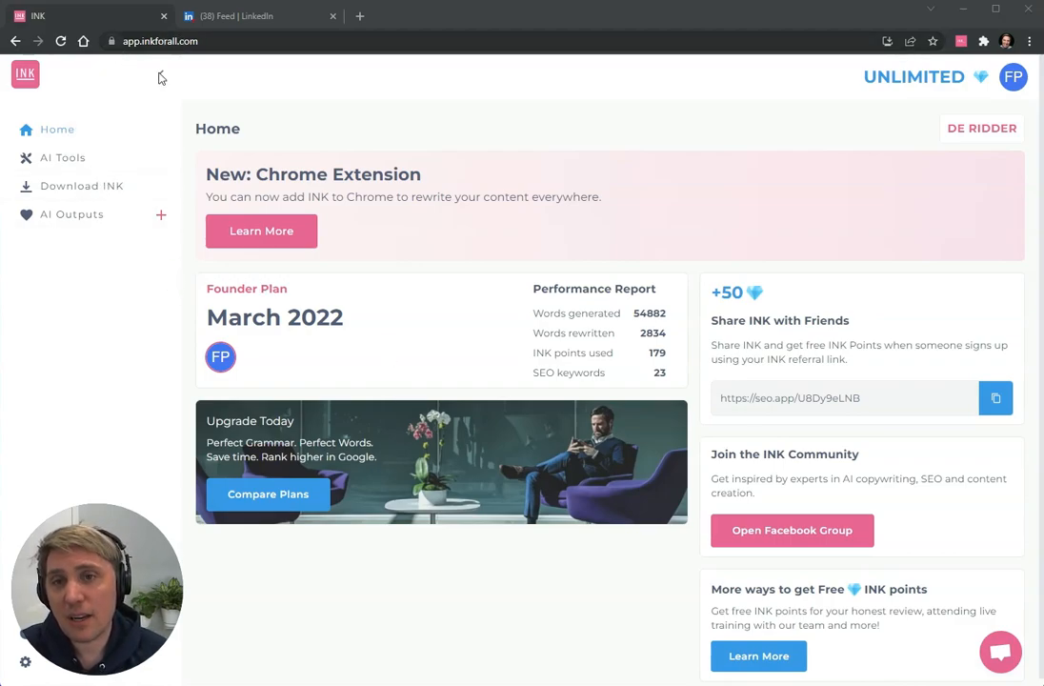
- Go to INK's Download page listing the Chrome extension and desktop installers
click(81, 185)
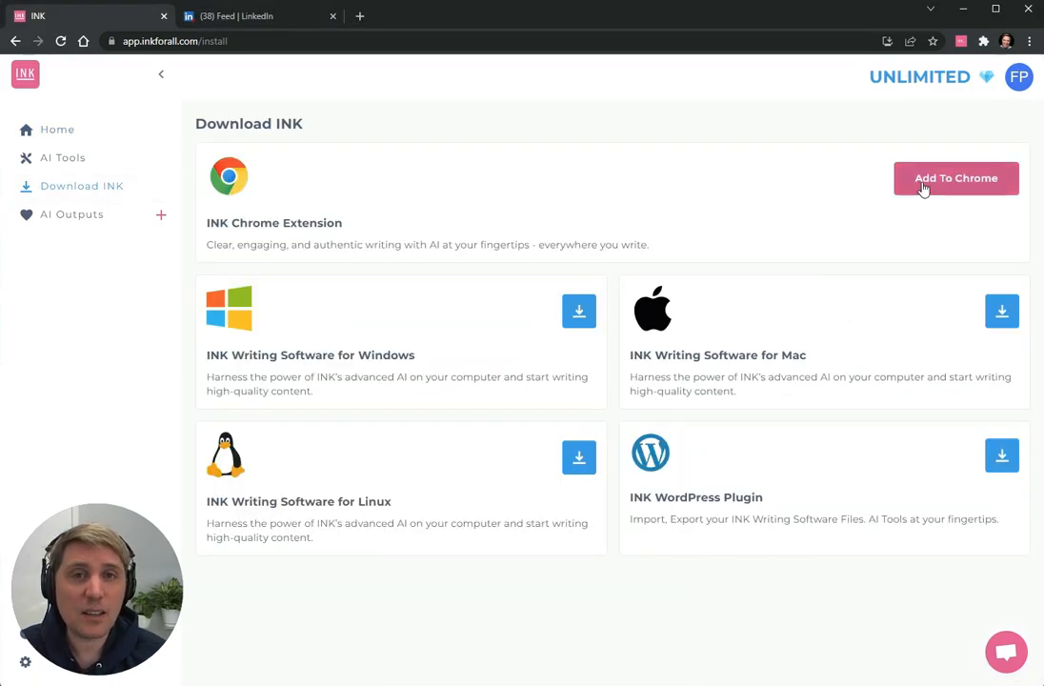
- Open the INK Chrome extension's Chrome Web Store listing from its Add To Chrome card
click(955, 178)
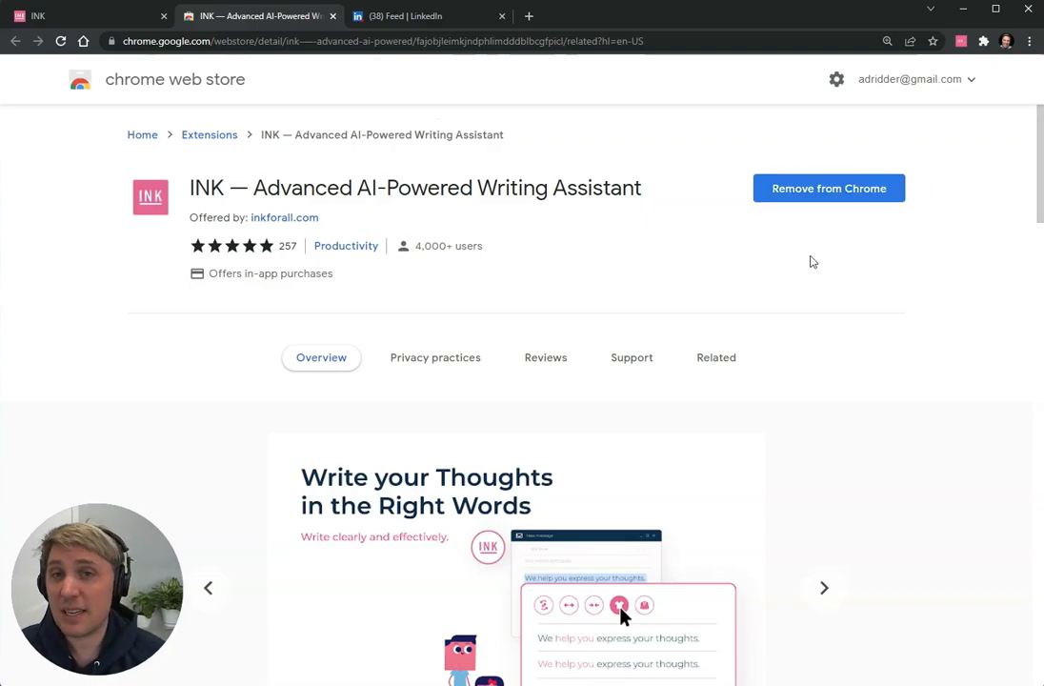
mouse_move(816, 255)
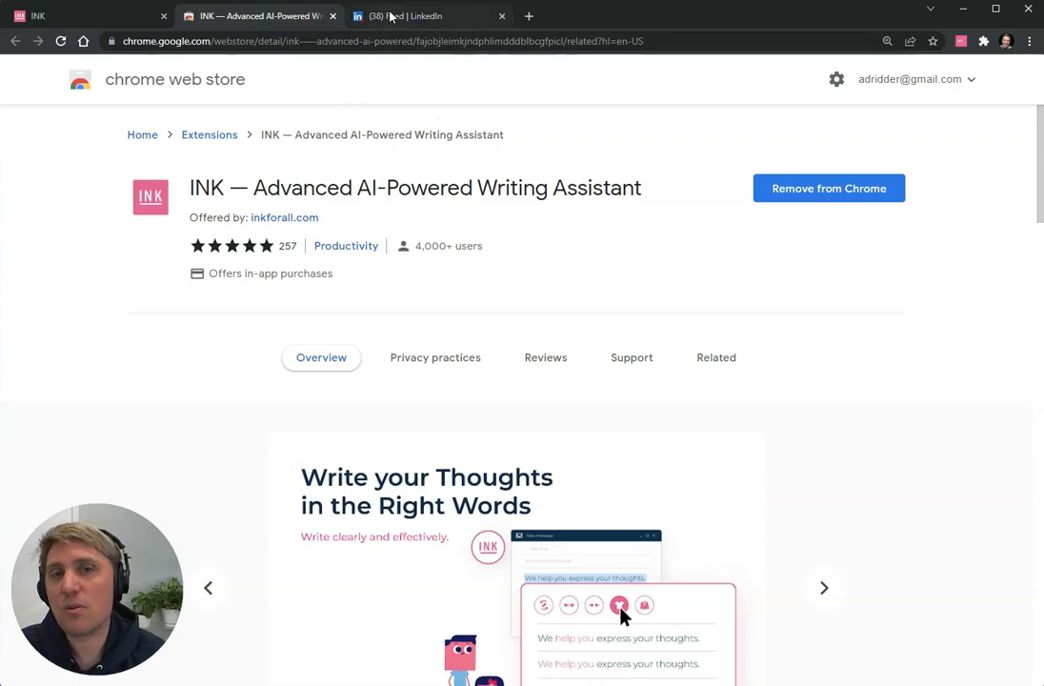
- Switch to the LinkedIn feed, scroll down, and select the social media marketing post text
click(428, 16)
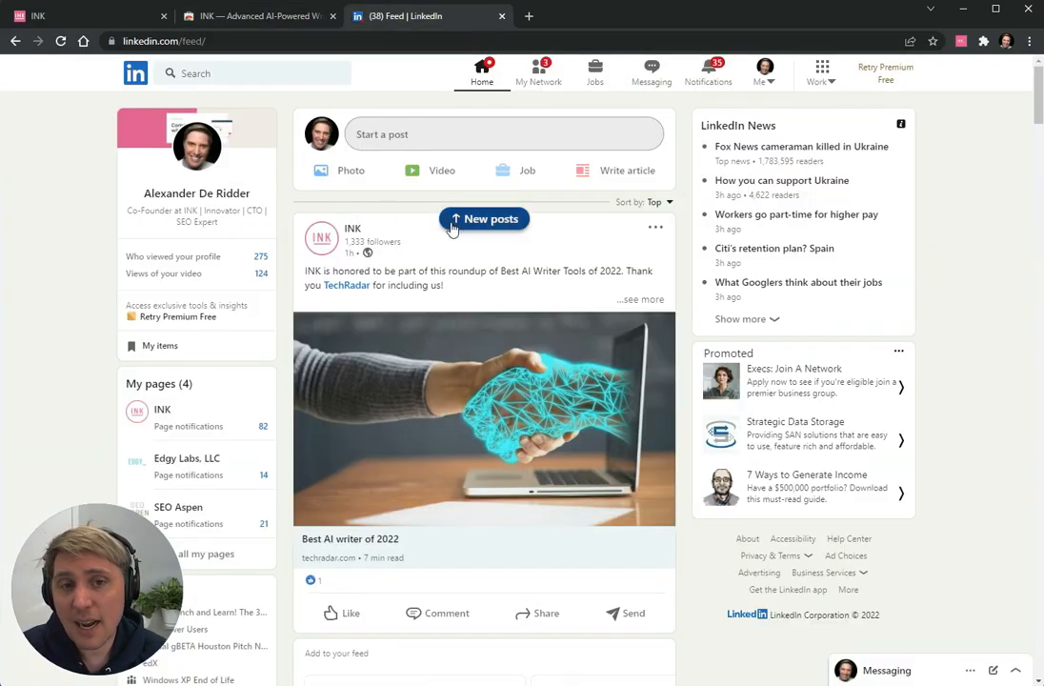
scroll(down, 3)
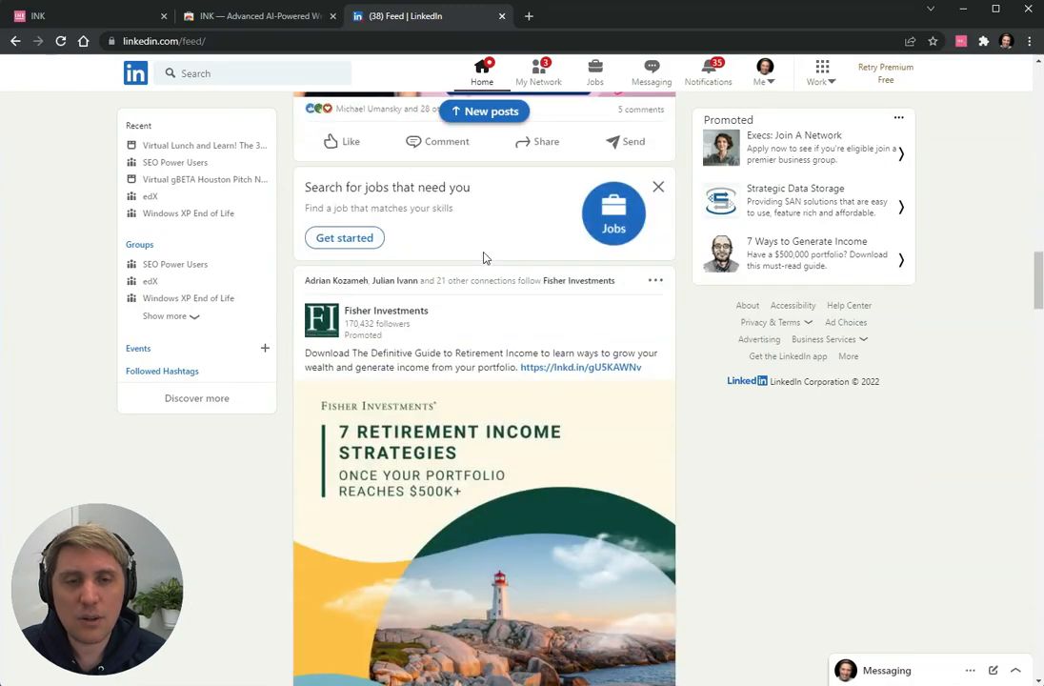
scroll(down, 3)
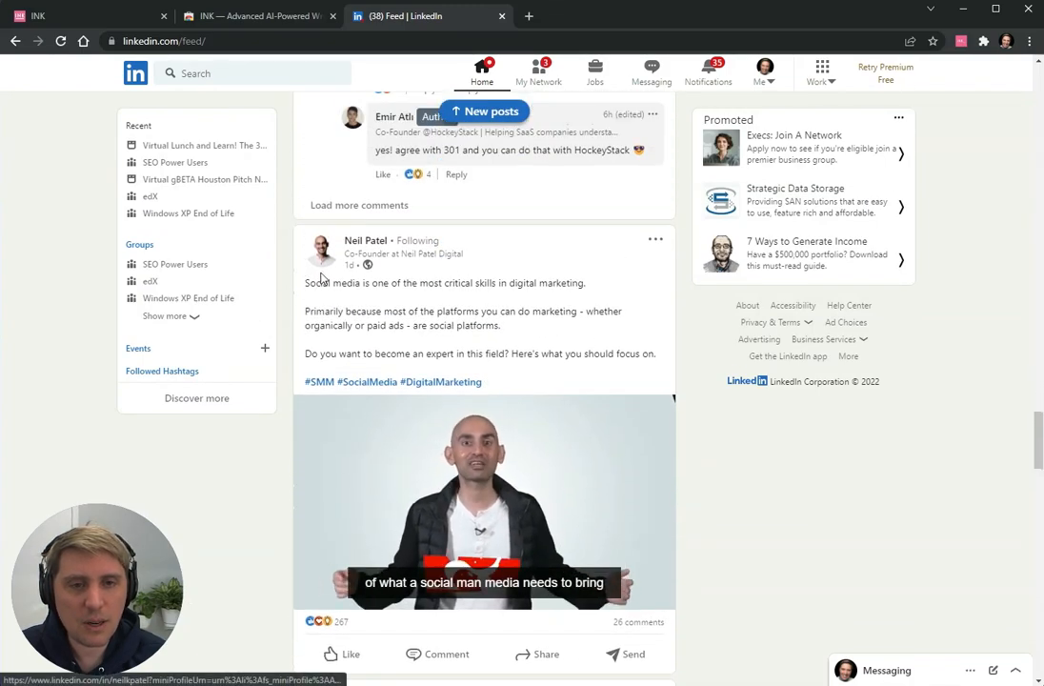
drag(305, 282, 655, 353)
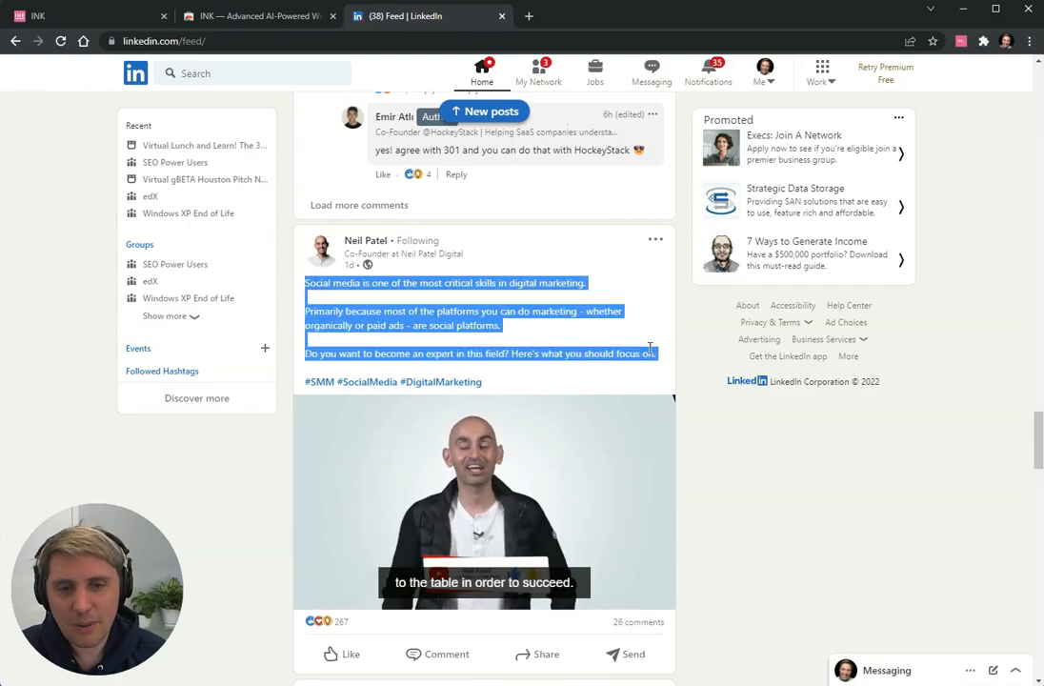
scroll(down, 3)
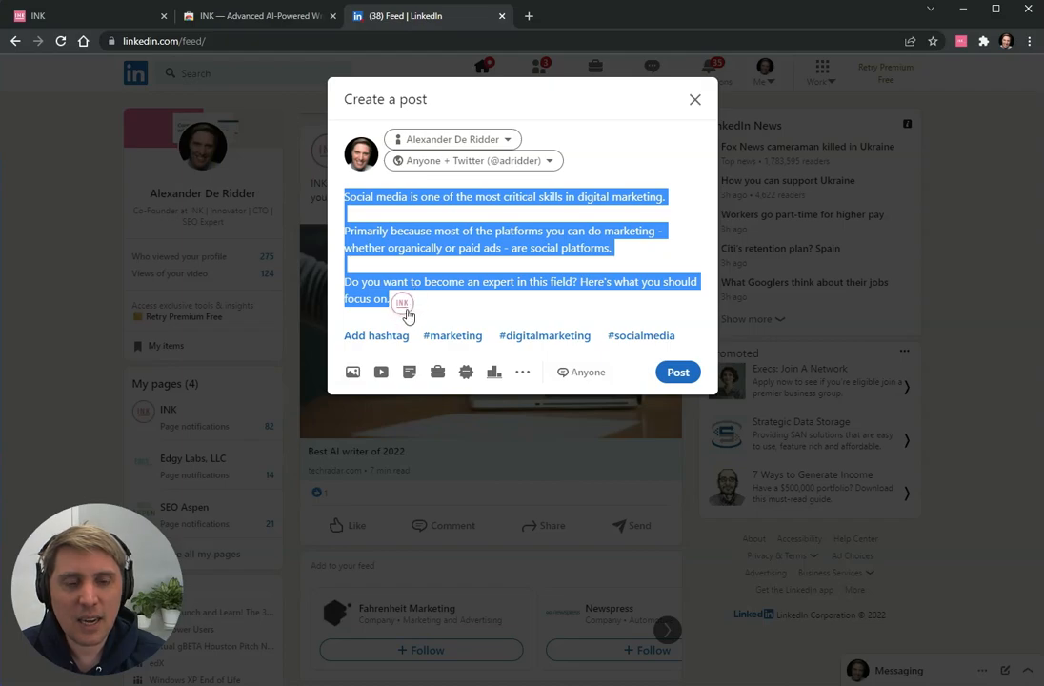
mouse_move(403, 309)
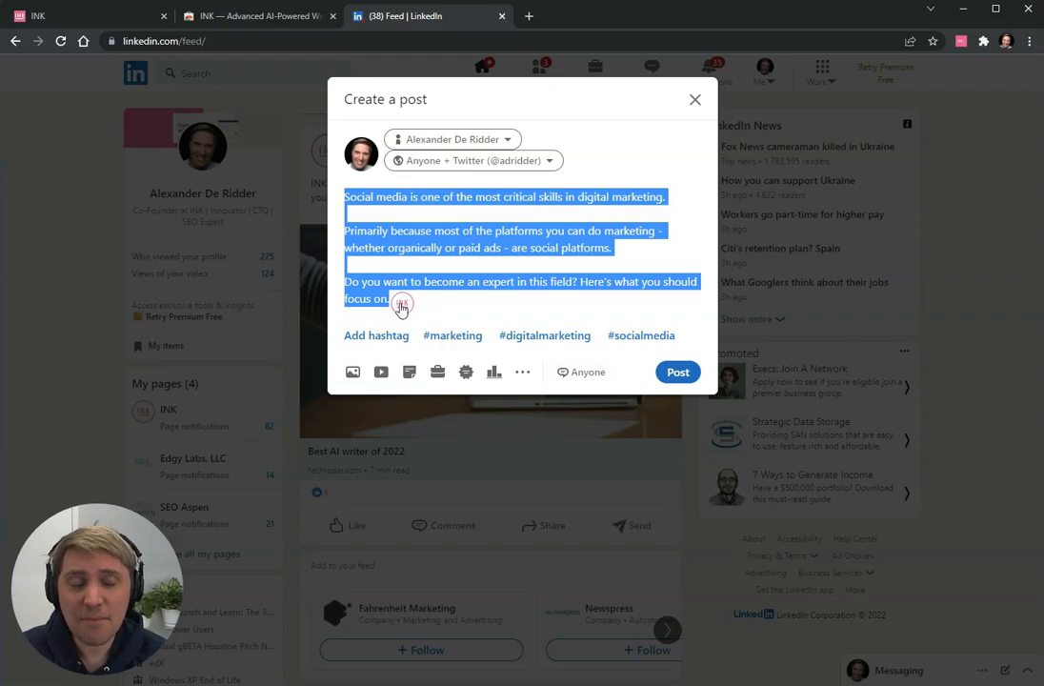
- Apply INK rewrite suggestions, including a shorter question and a rephrased last sentence
click(397, 298)
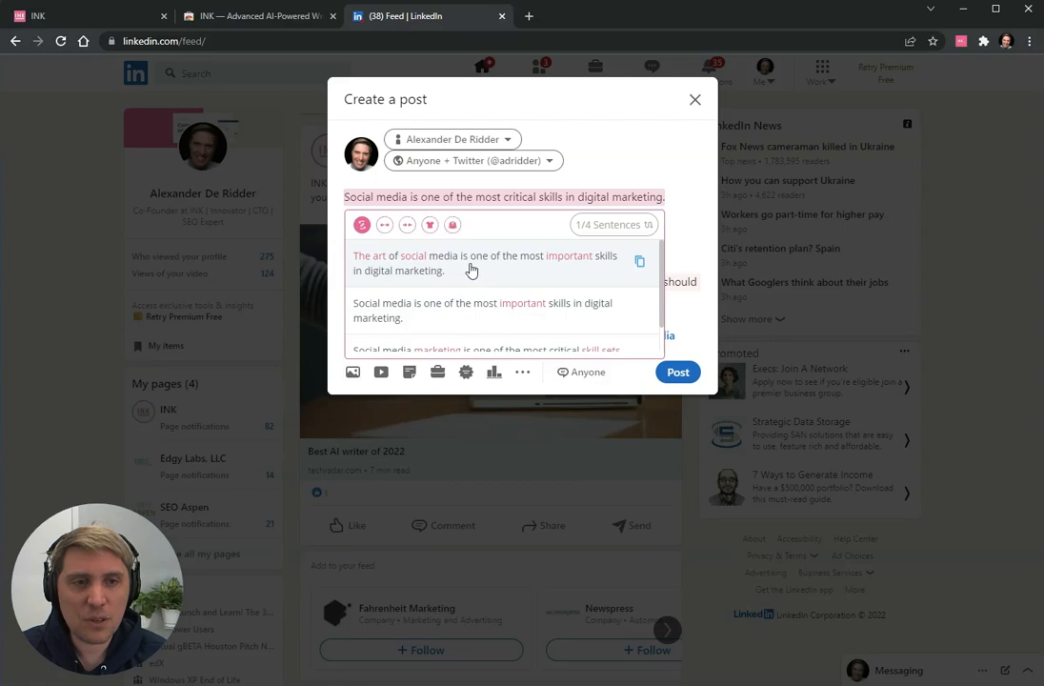
mouse_move(398, 285)
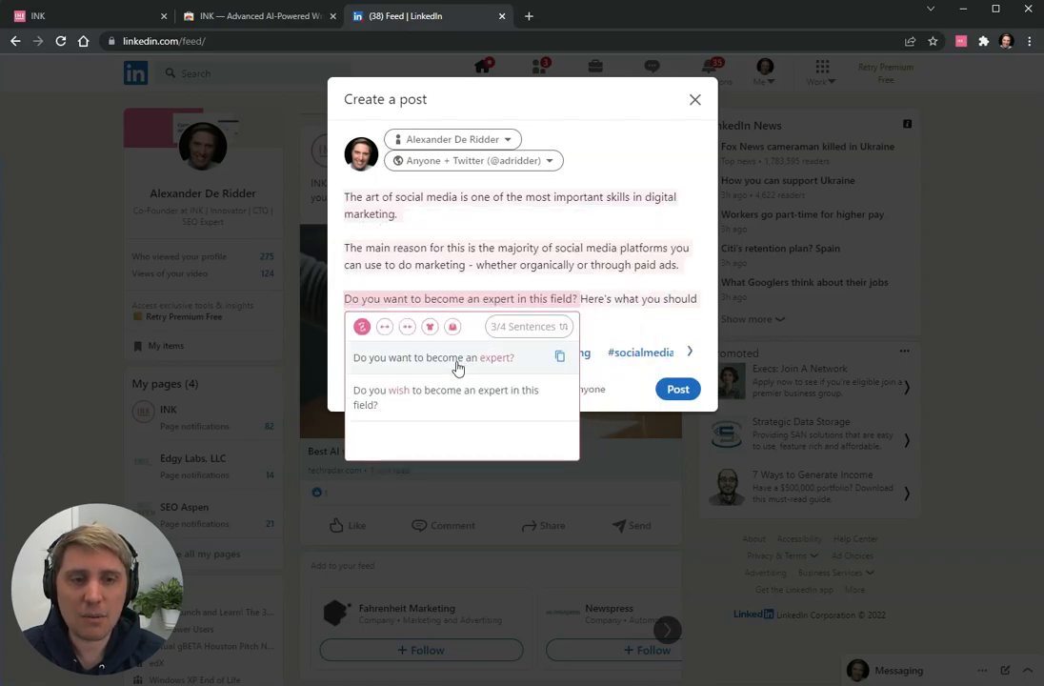
click(457, 357)
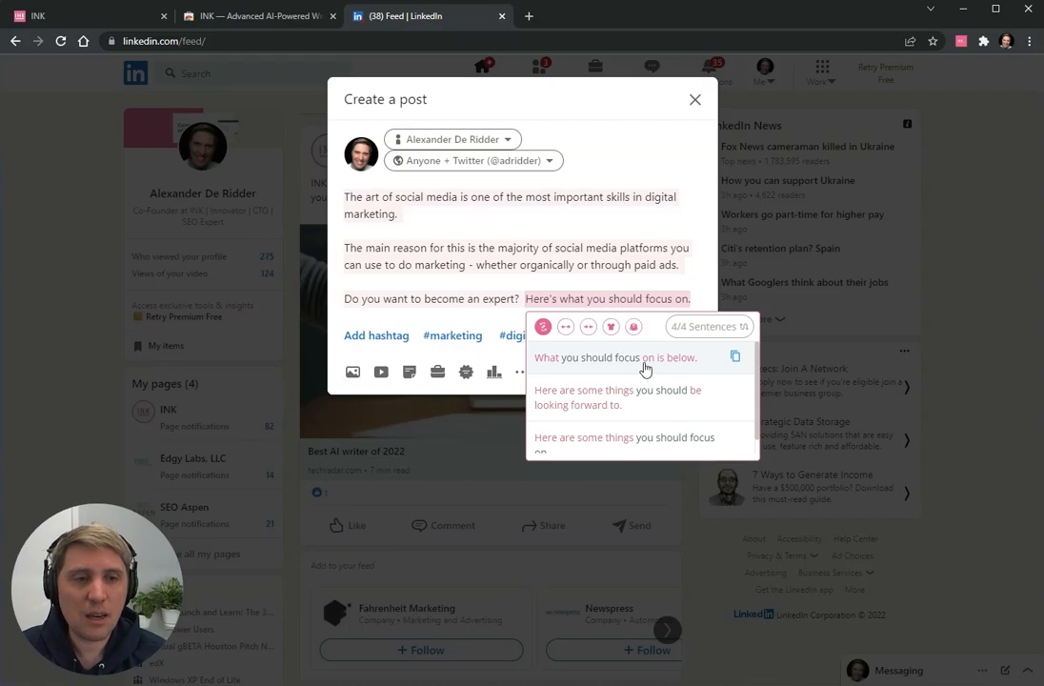
click(615, 356)
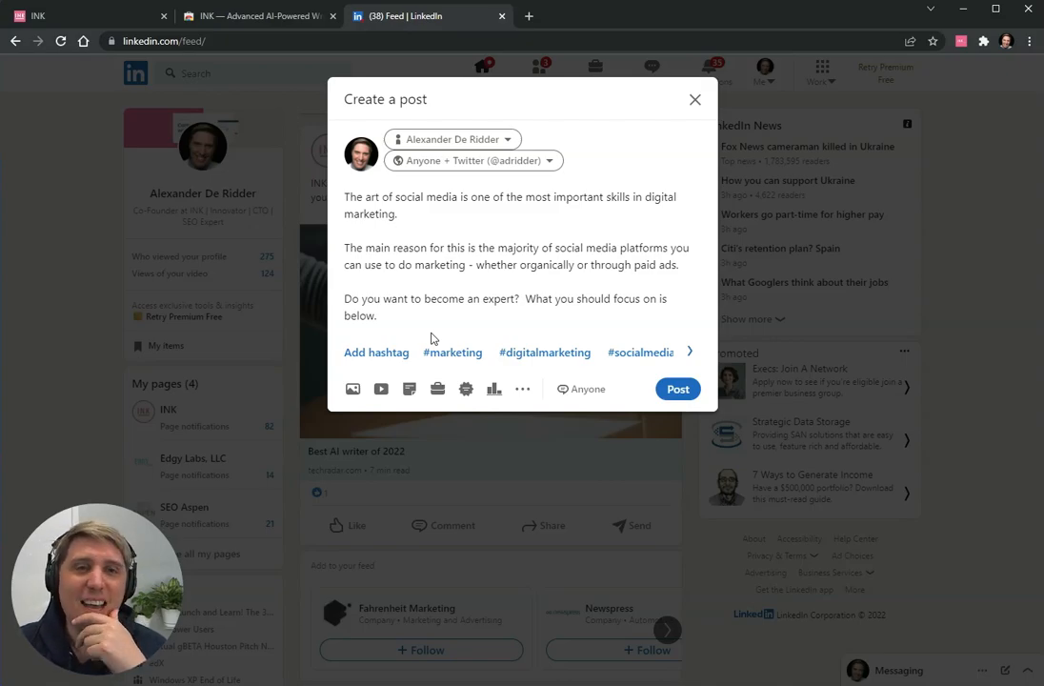
mouse_move(372, 205)
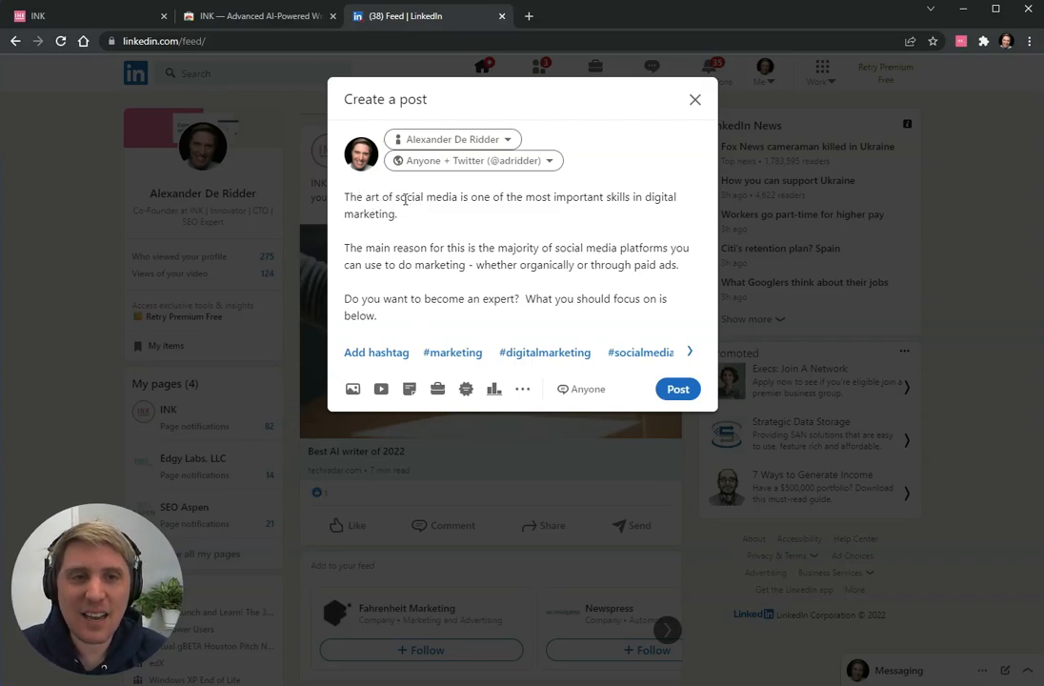
- Select 'important' and request INK alternatives like crucial and essential, switching rewrite modes
double_click(578, 196)
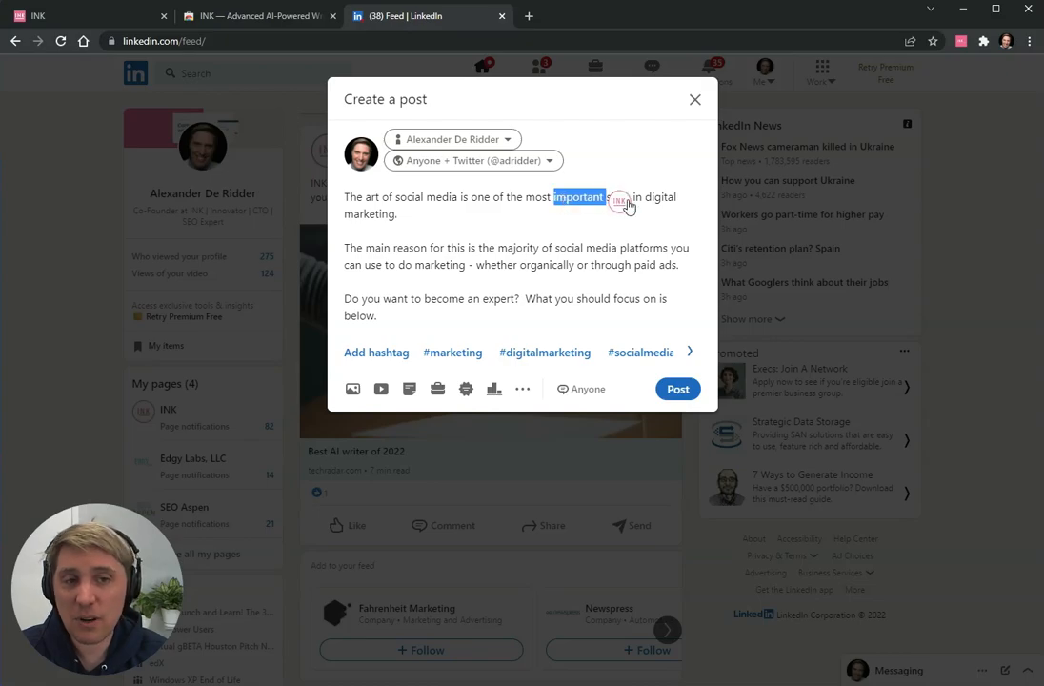
click(620, 199)
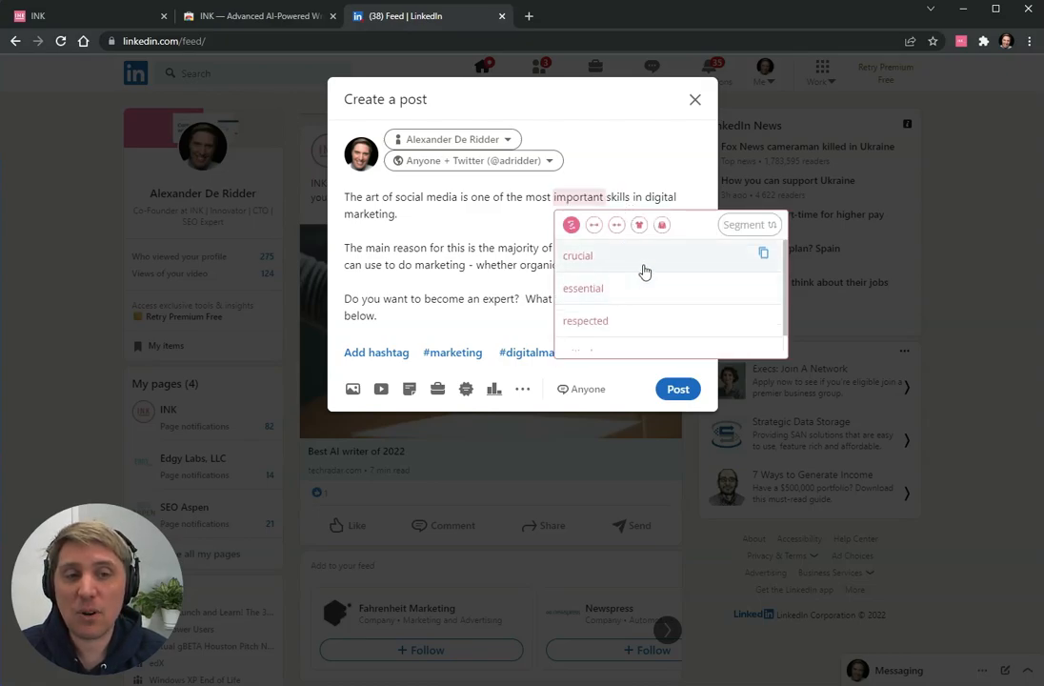
click(582, 288)
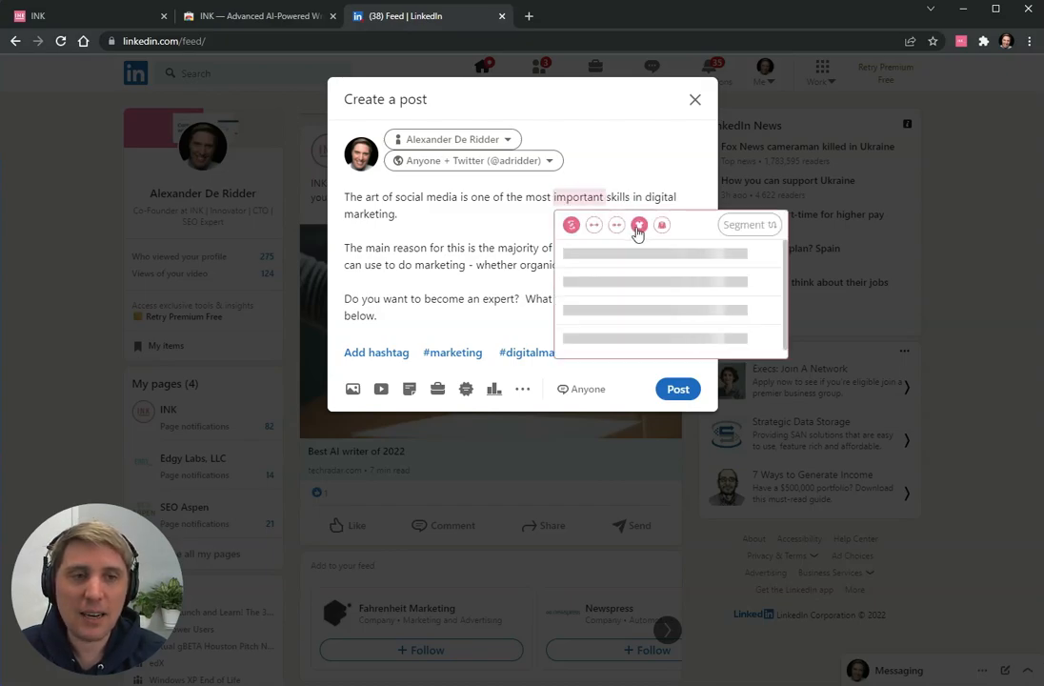
click(638, 226)
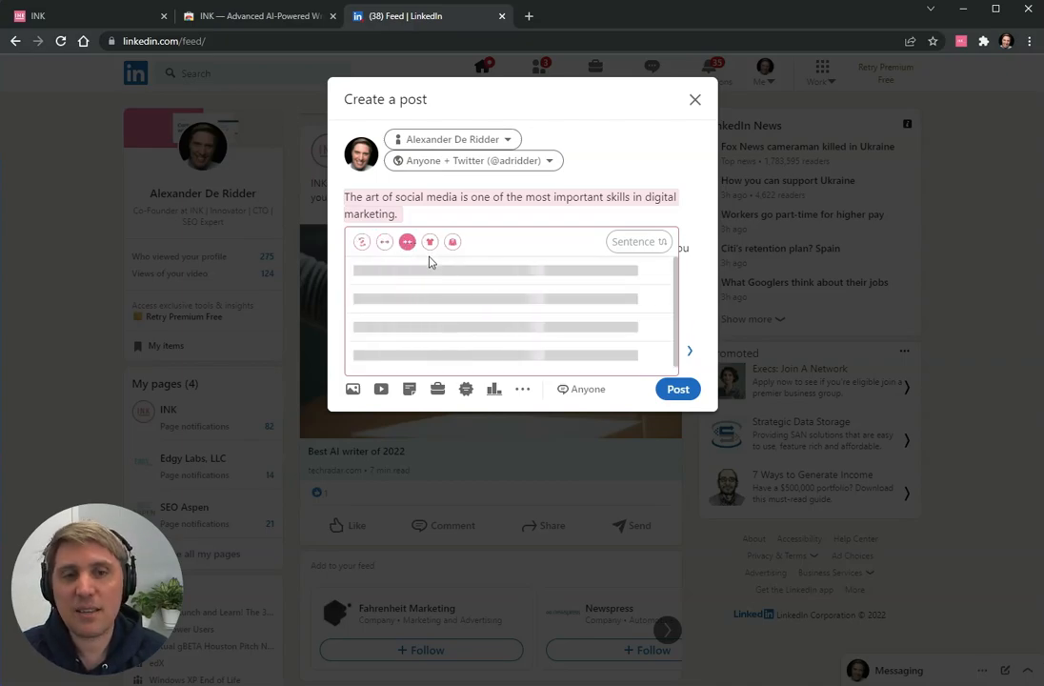
click(430, 241)
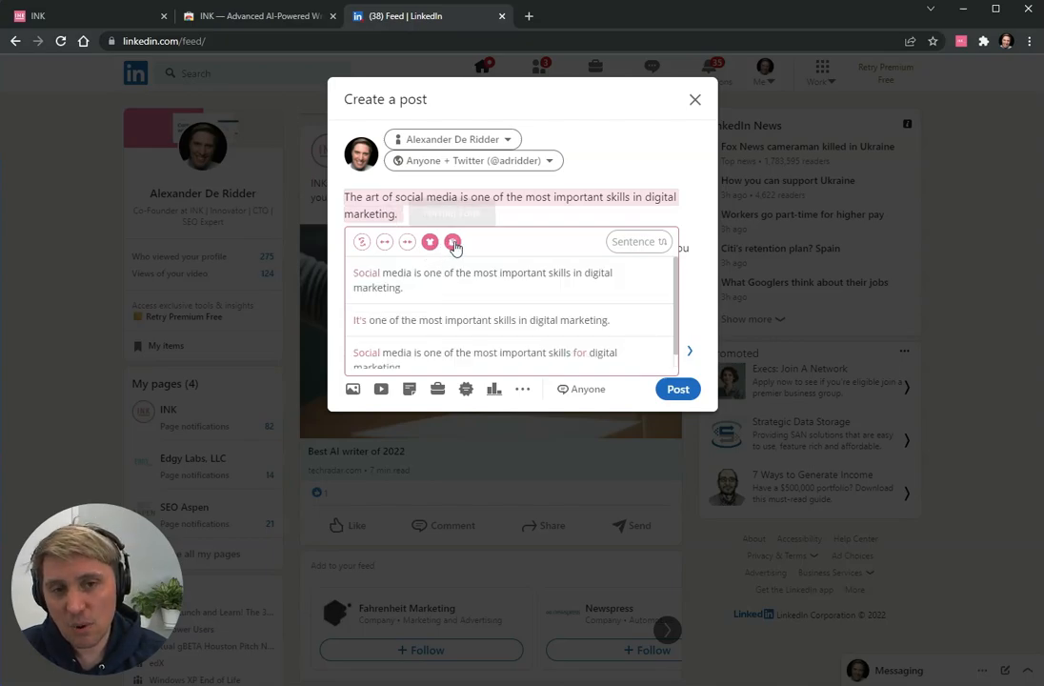
click(453, 241)
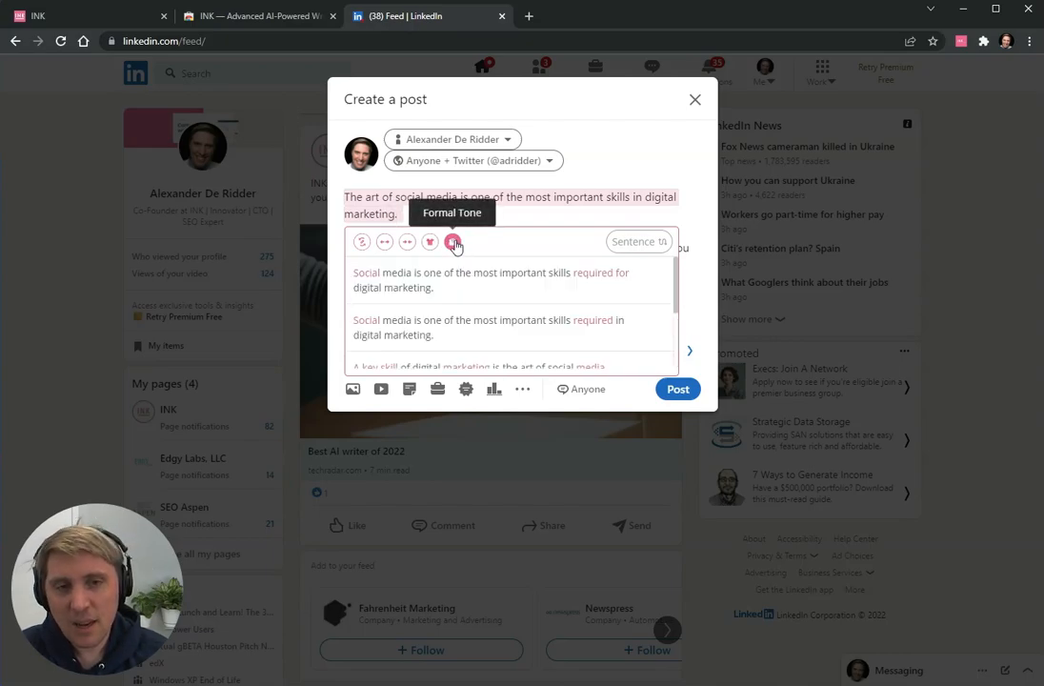
click(452, 241)
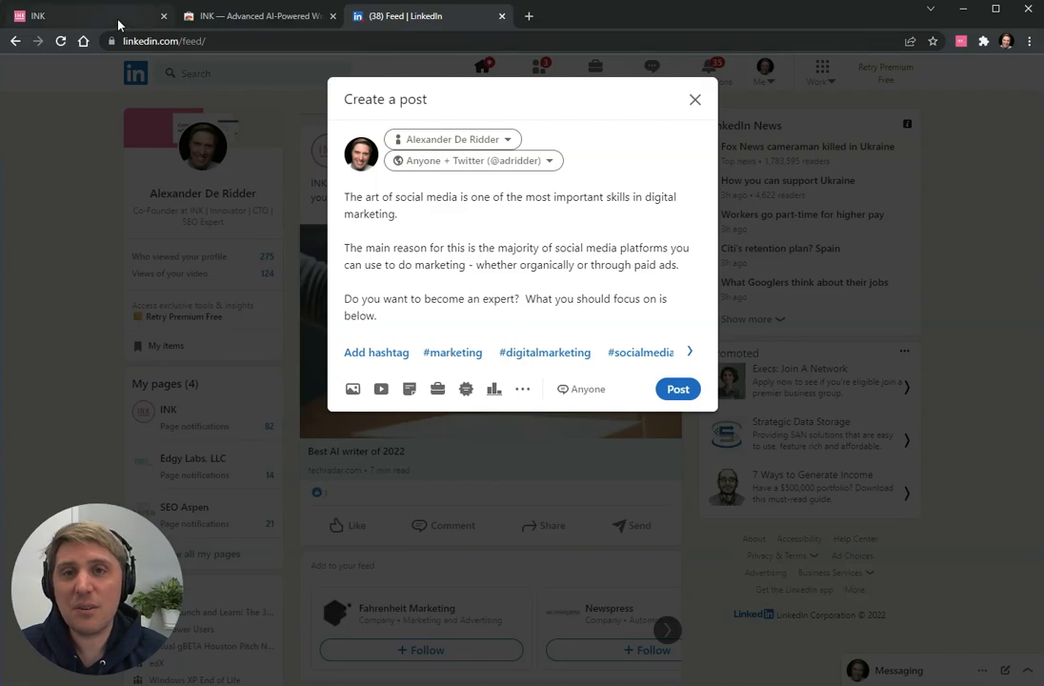
- In the INK web app, generate ad copy with the Facebook Ad Primary Text Generator
click(86, 16)
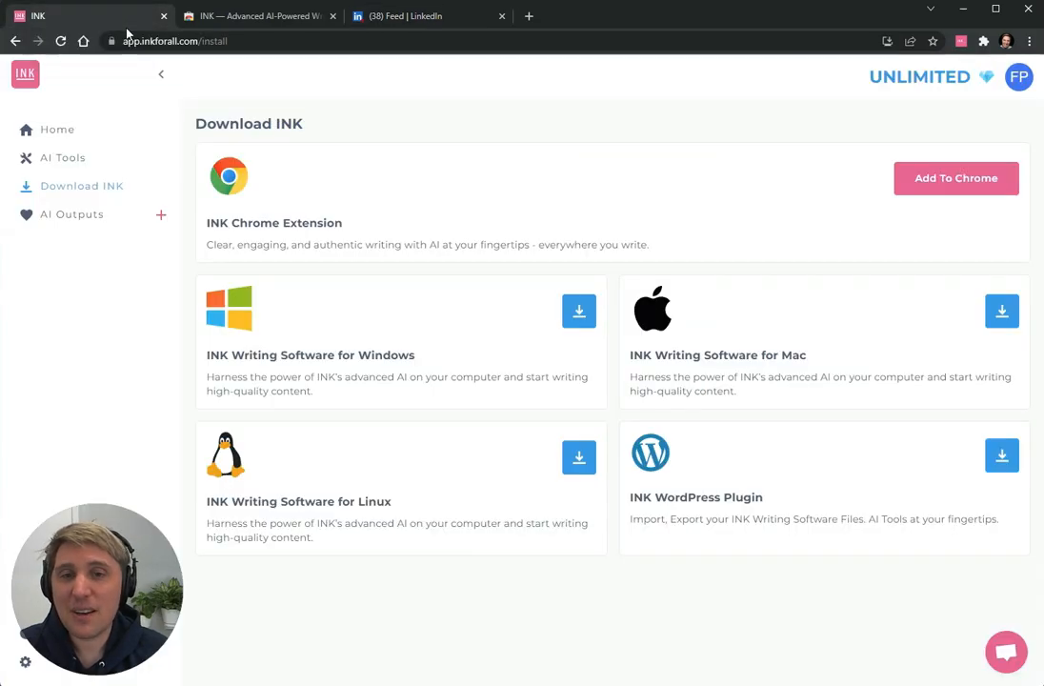
click(63, 158)
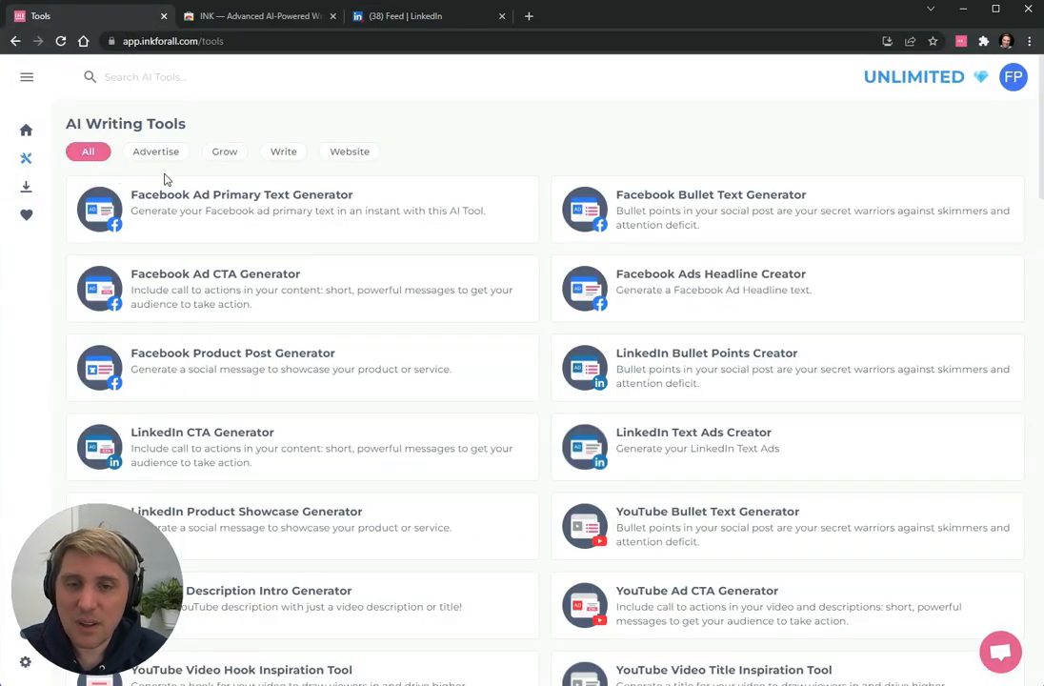
click(241, 194)
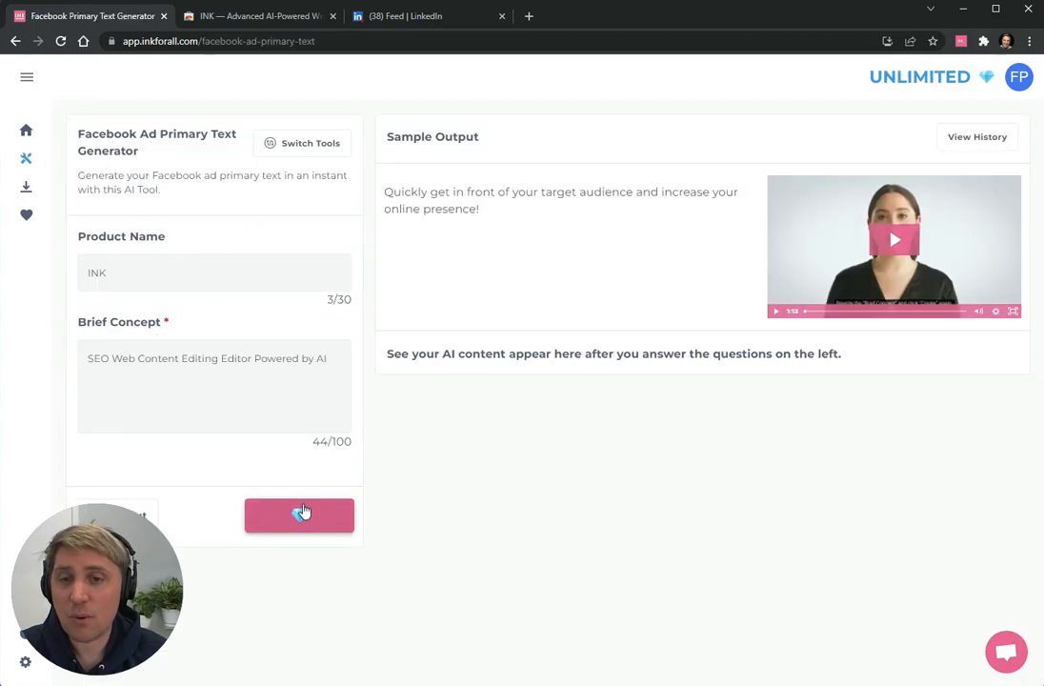
click(299, 514)
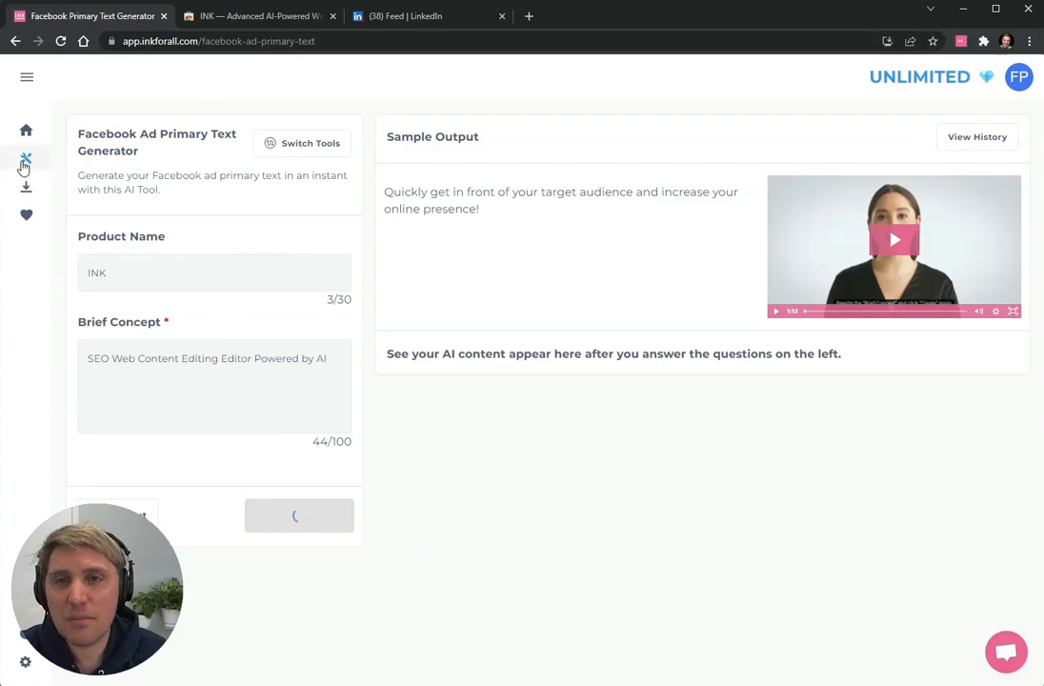
click(299, 515)
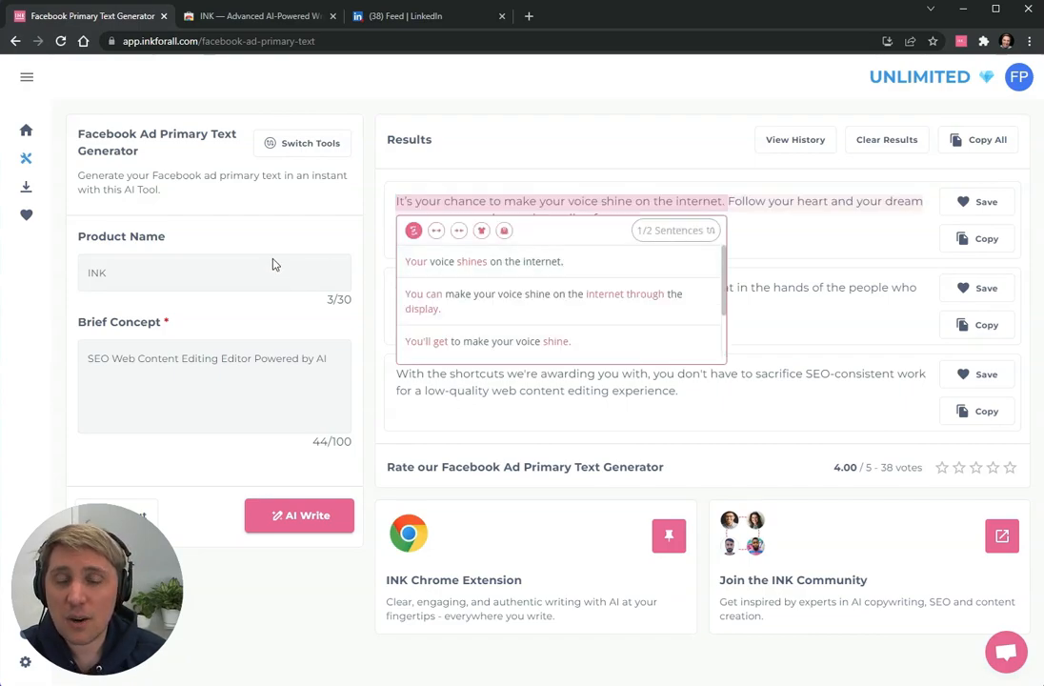
mouse_move(271, 235)
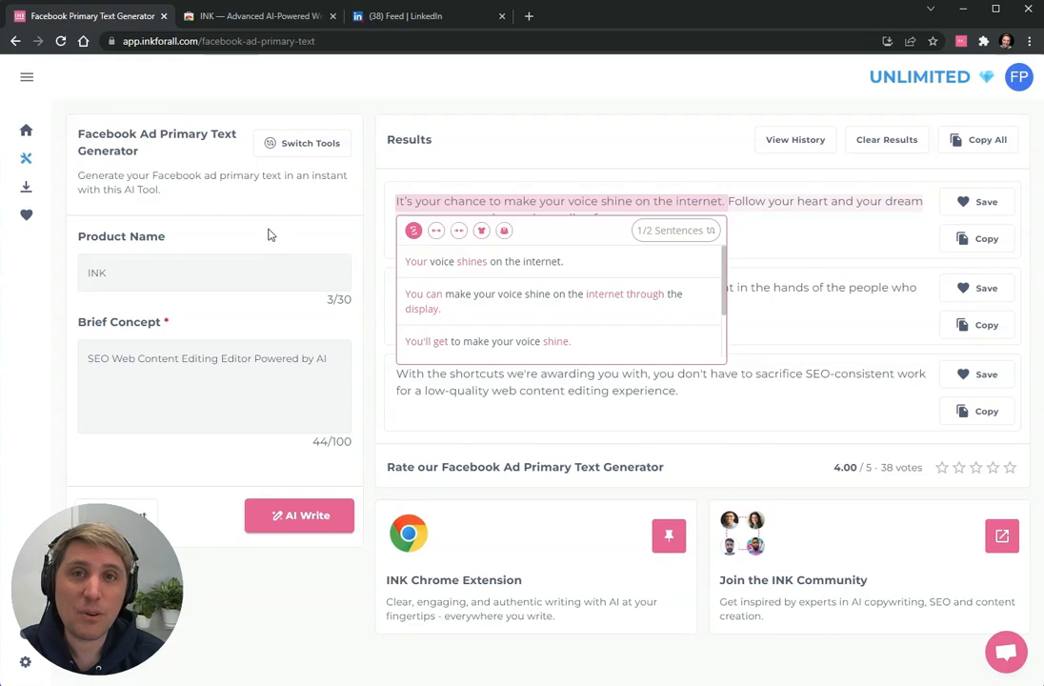
mouse_move(359, 200)
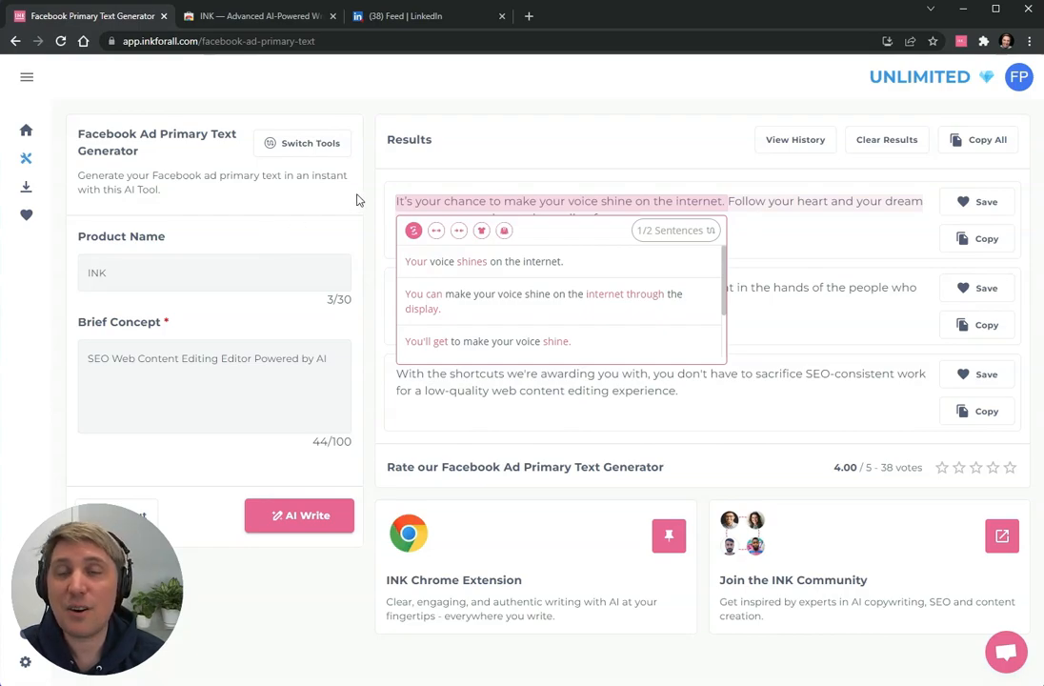
mouse_move(532, 233)
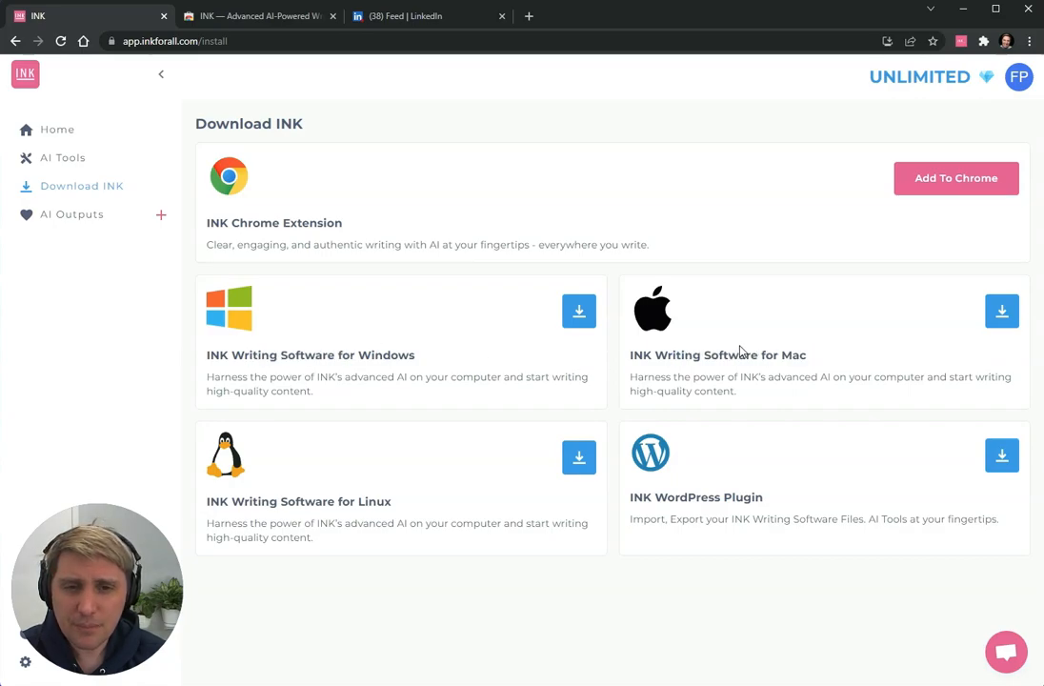
mouse_move(264, 280)
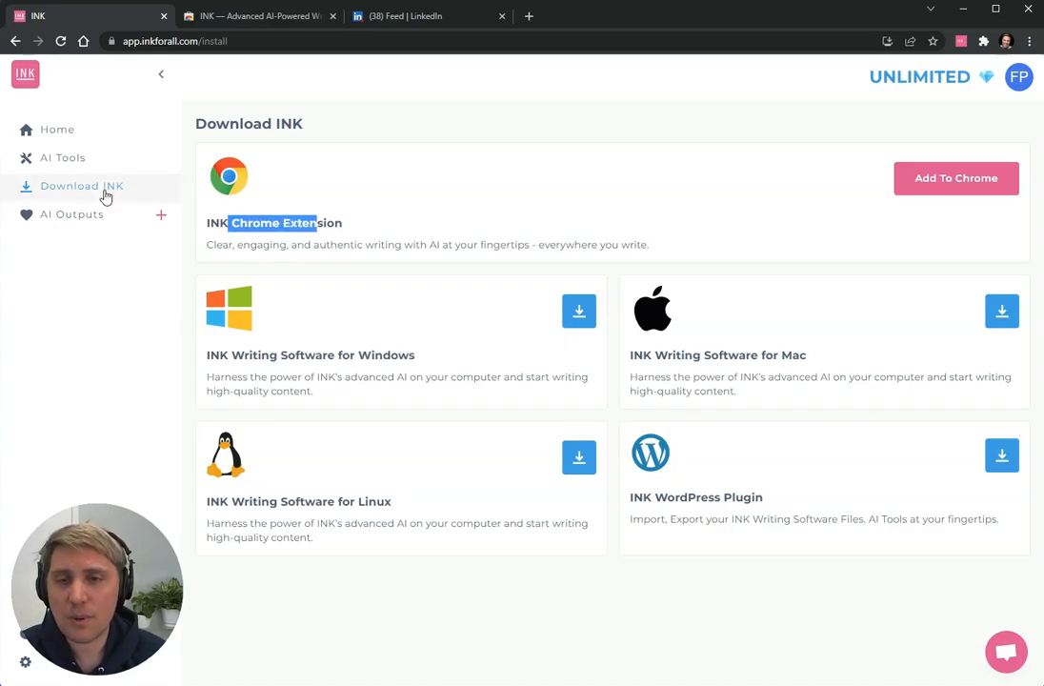
- Browse INK's AI Tools catalogue, then return to the LinkedIn post draft tab
click(62, 157)
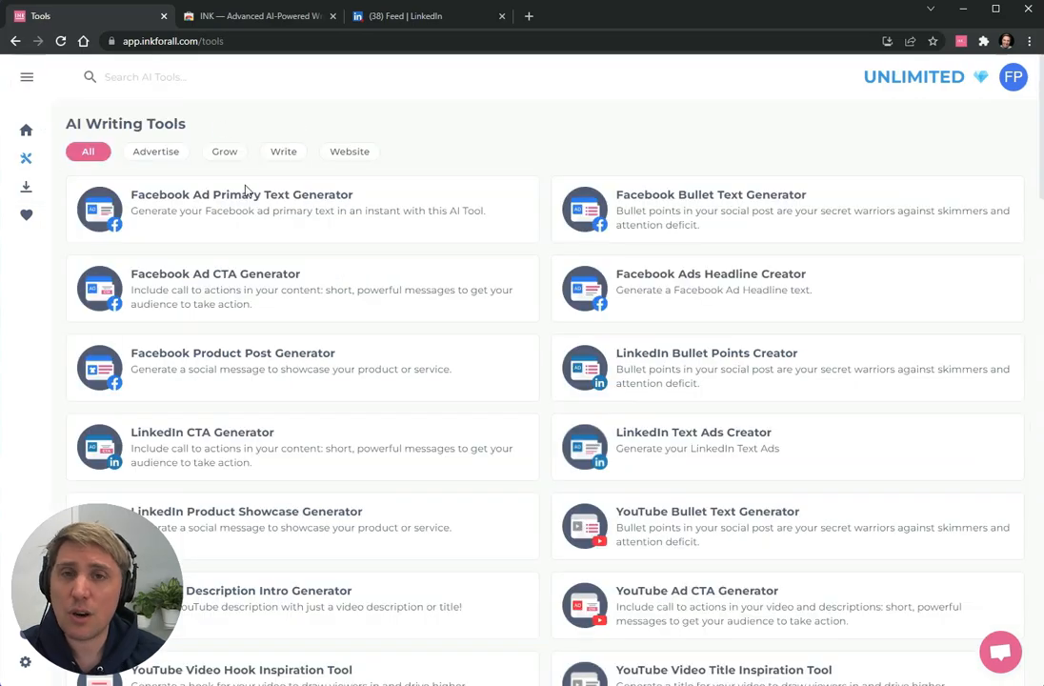
mouse_move(246, 196)
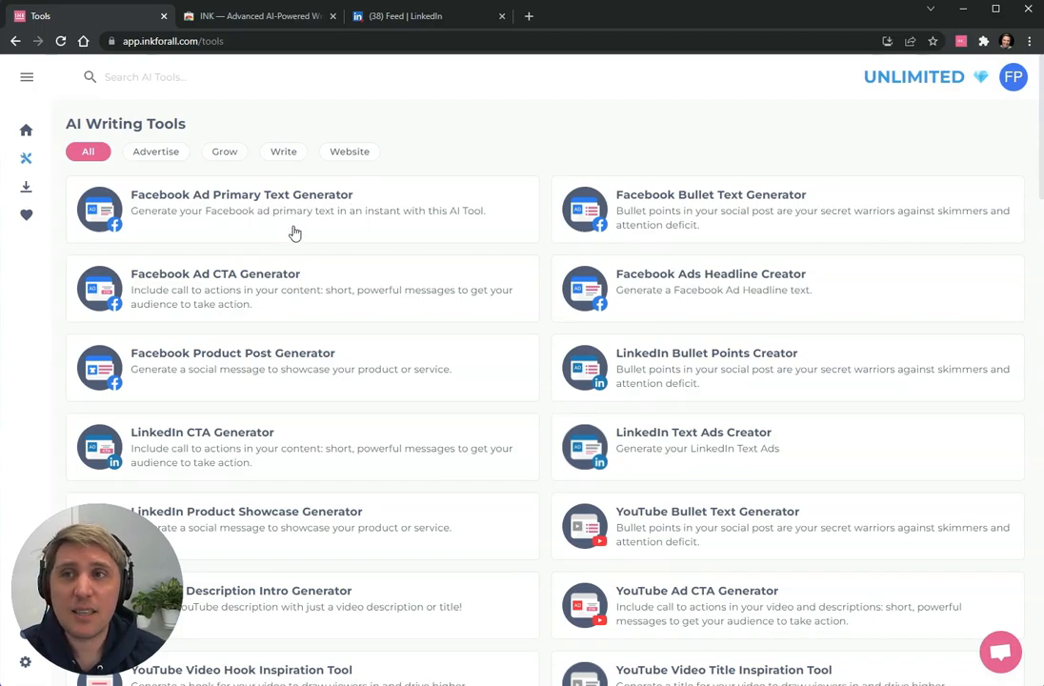
mouse_move(298, 235)
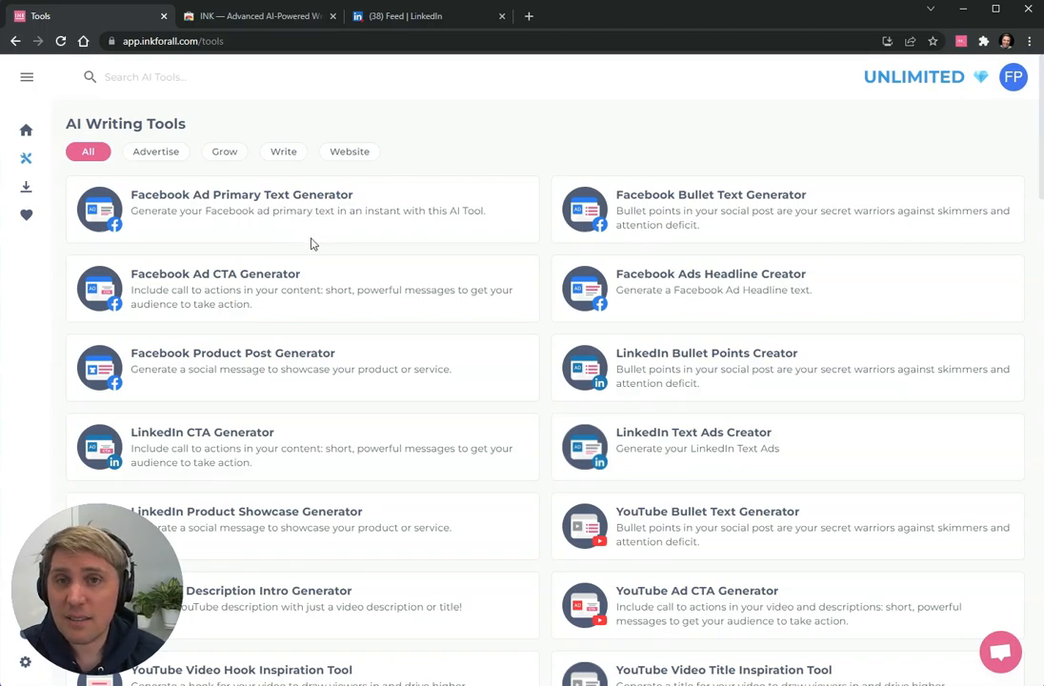
mouse_move(325, 238)
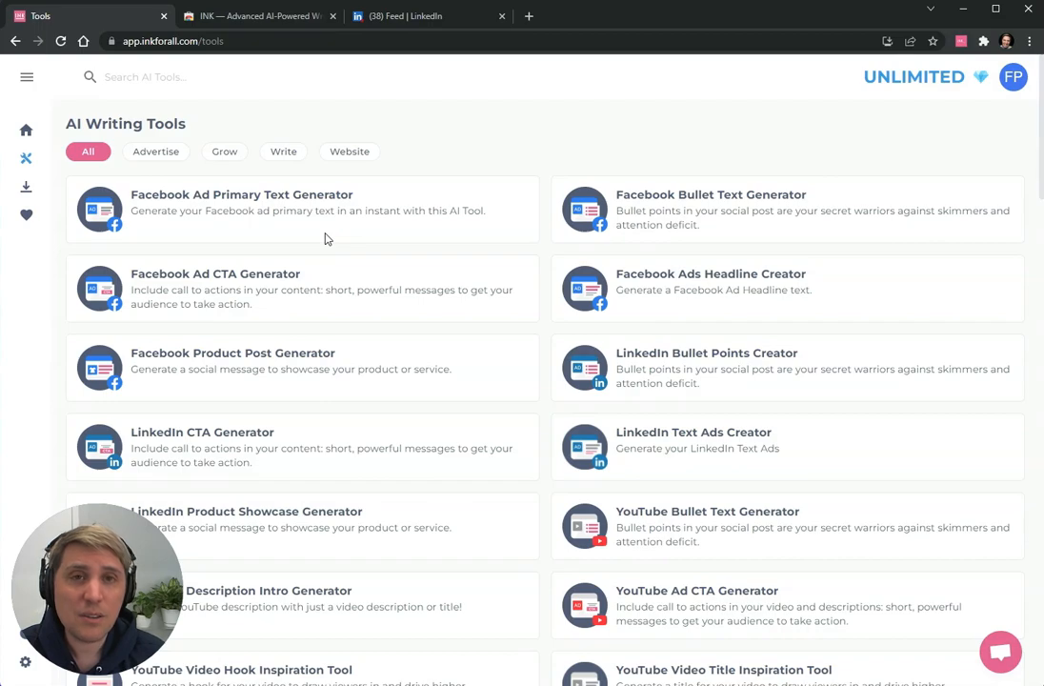
mouse_move(307, 184)
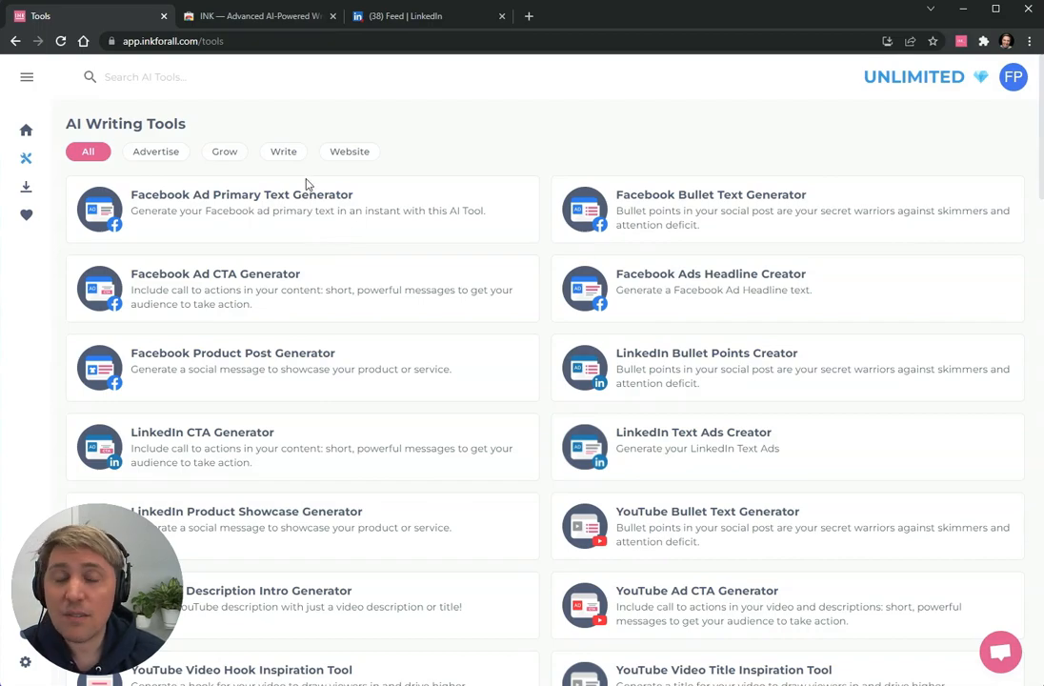
mouse_move(354, 179)
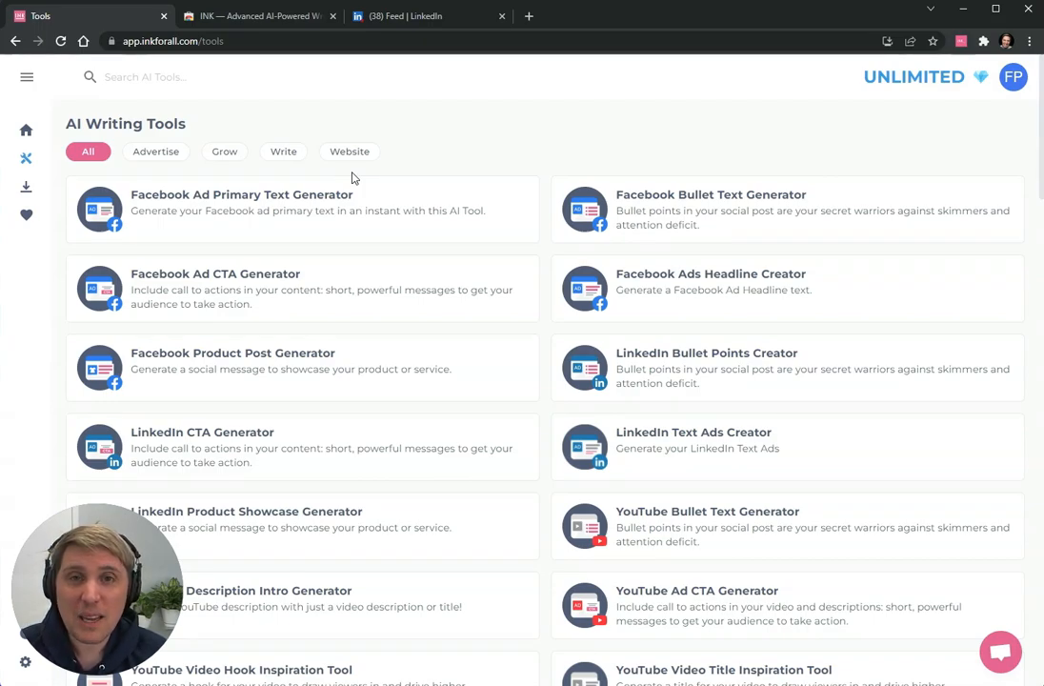
click(409, 17)
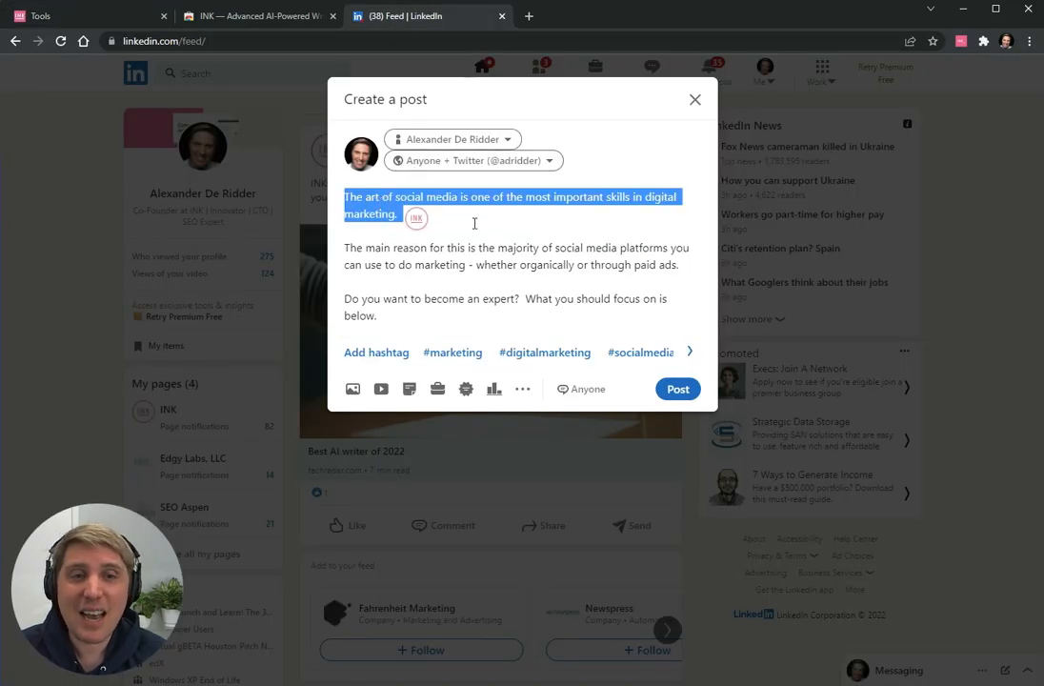
click(416, 219)
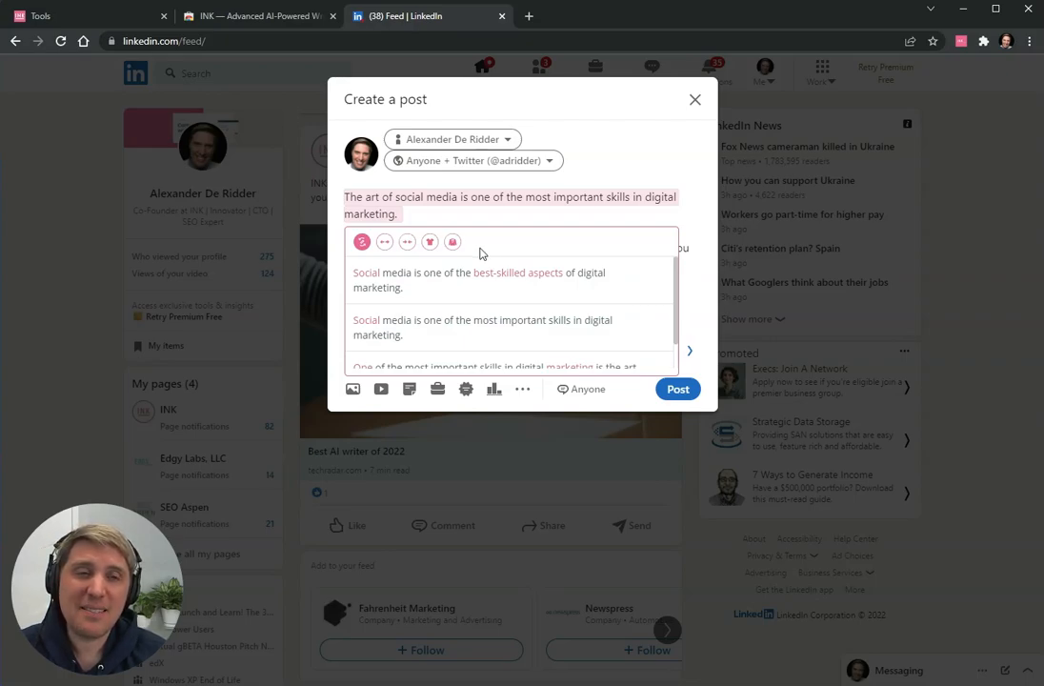
mouse_move(455, 265)
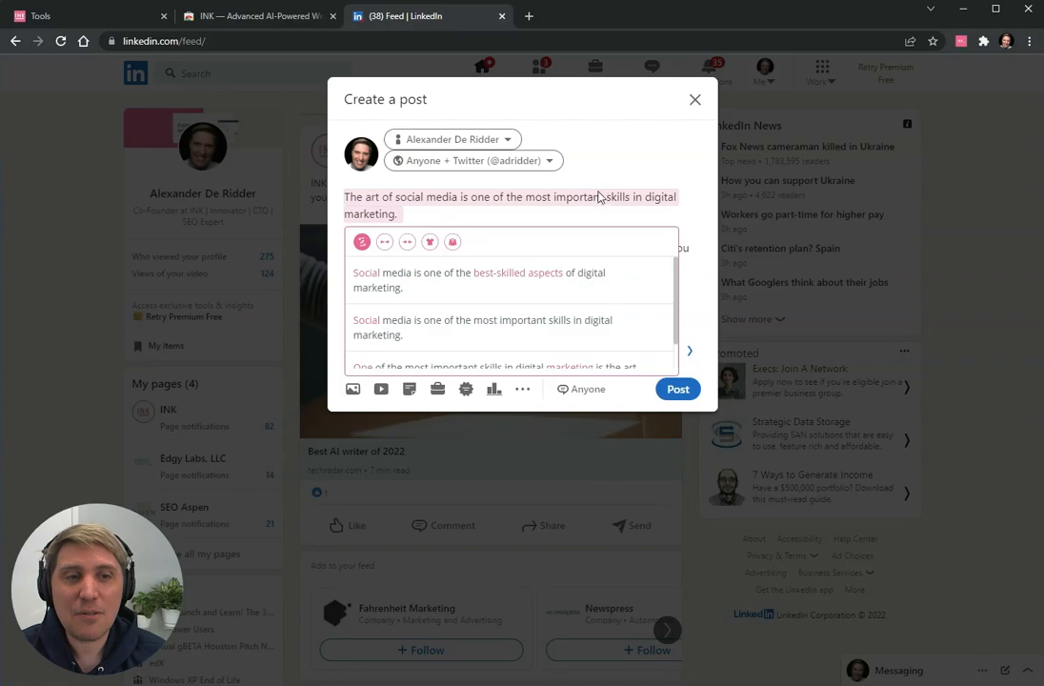
mouse_move(581, 201)
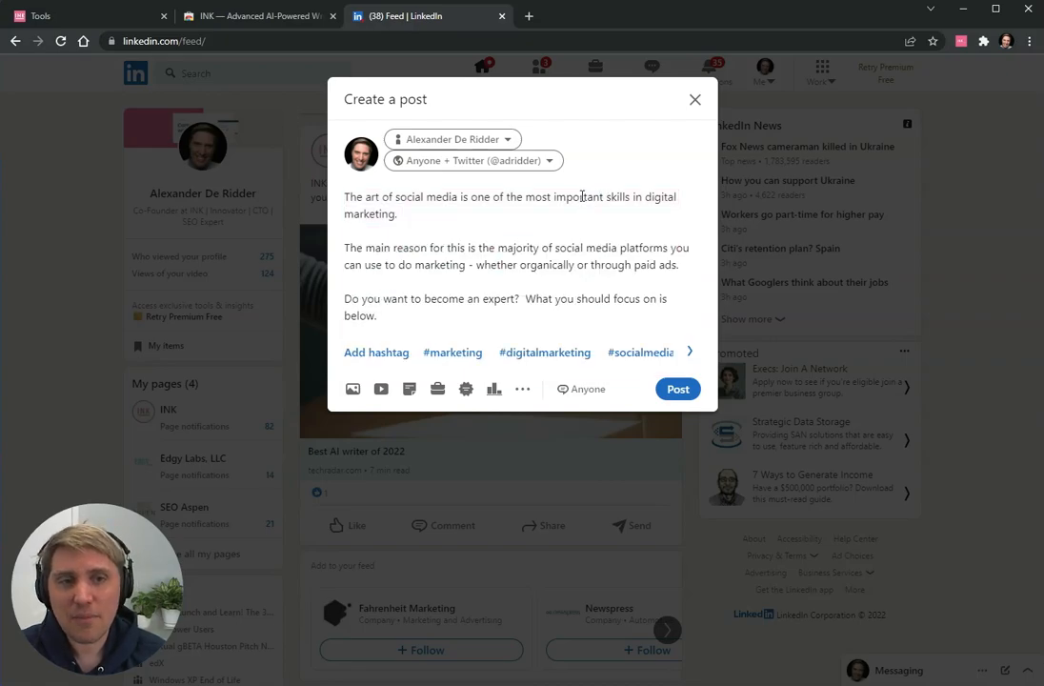
mouse_move(447, 283)
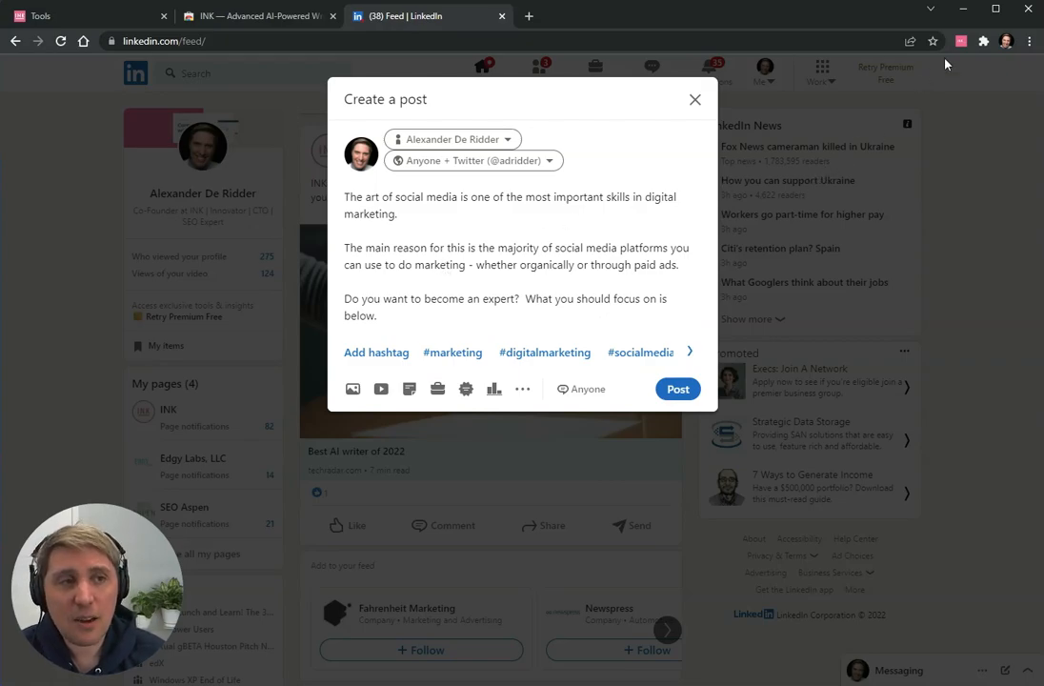
- Open the INK extension popup and toggle off 'Enable INK on linkedin.com'
click(960, 41)
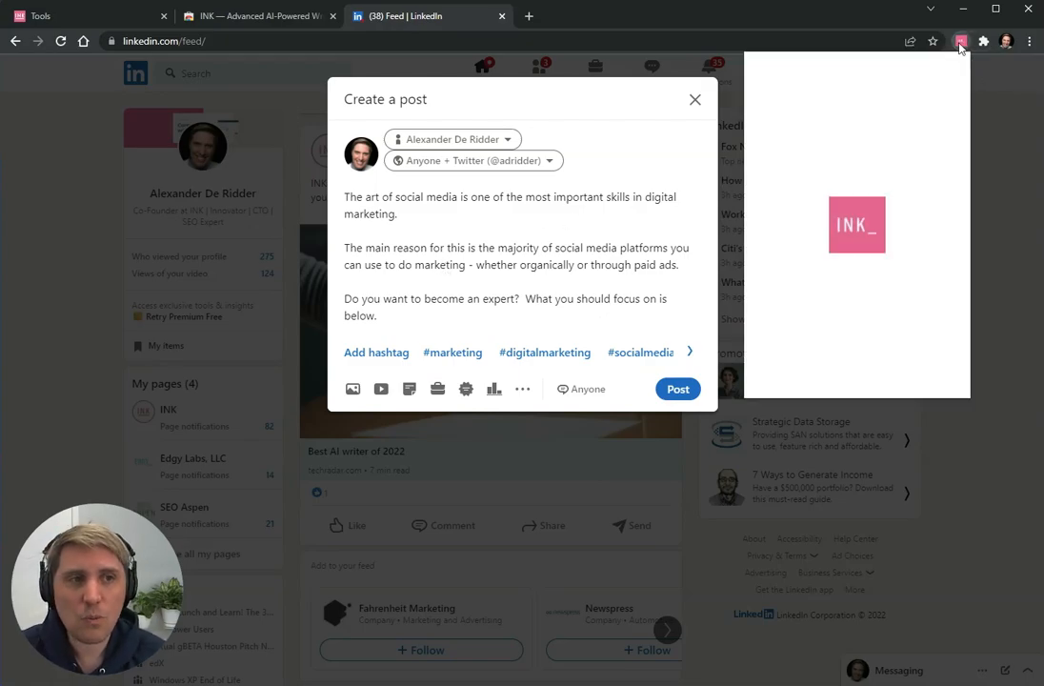
click(959, 41)
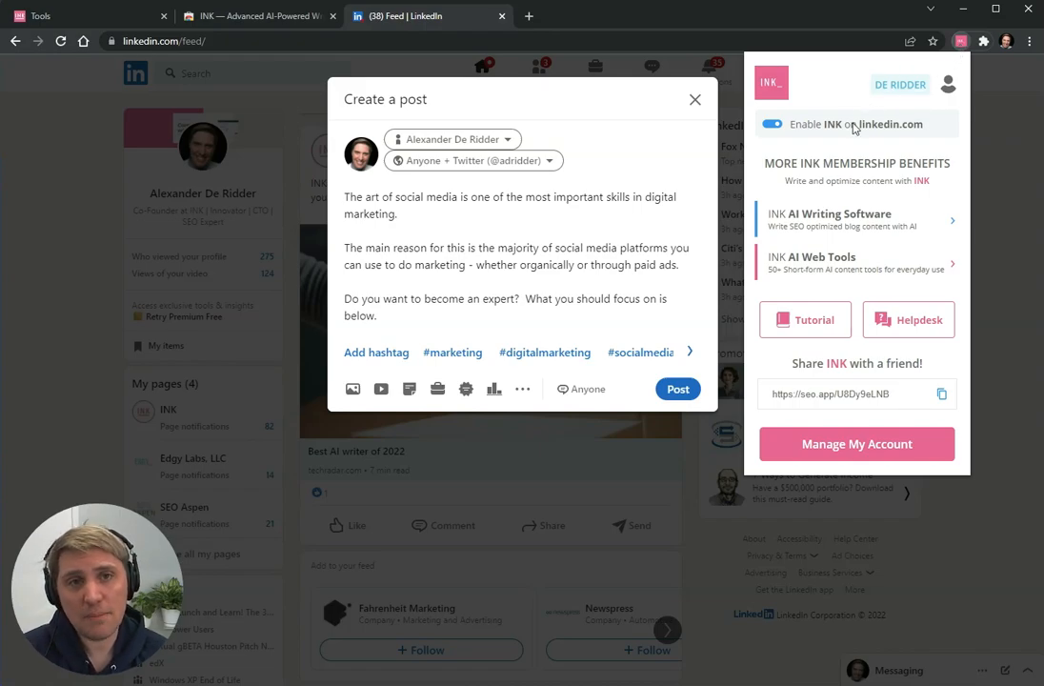
mouse_move(774, 138)
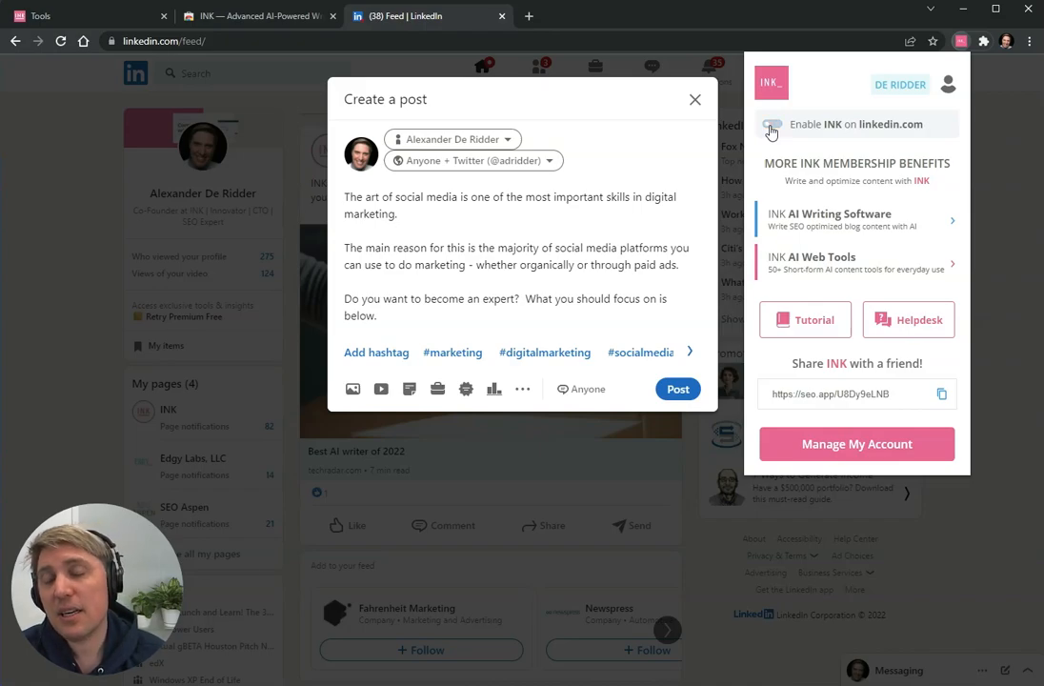
click(771, 124)
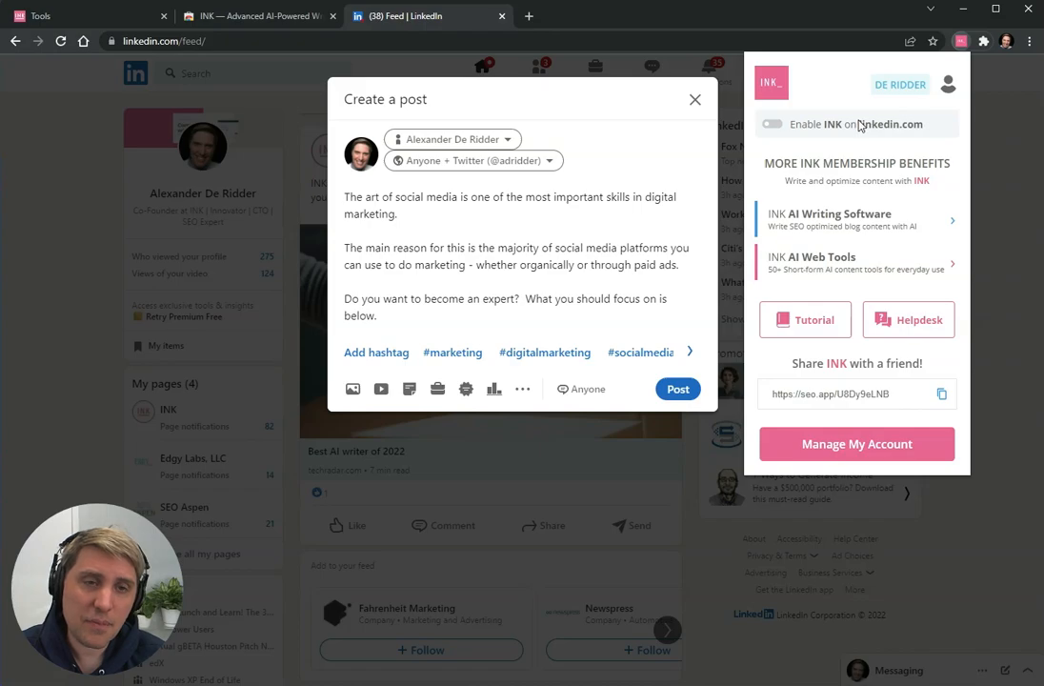
mouse_move(785, 139)
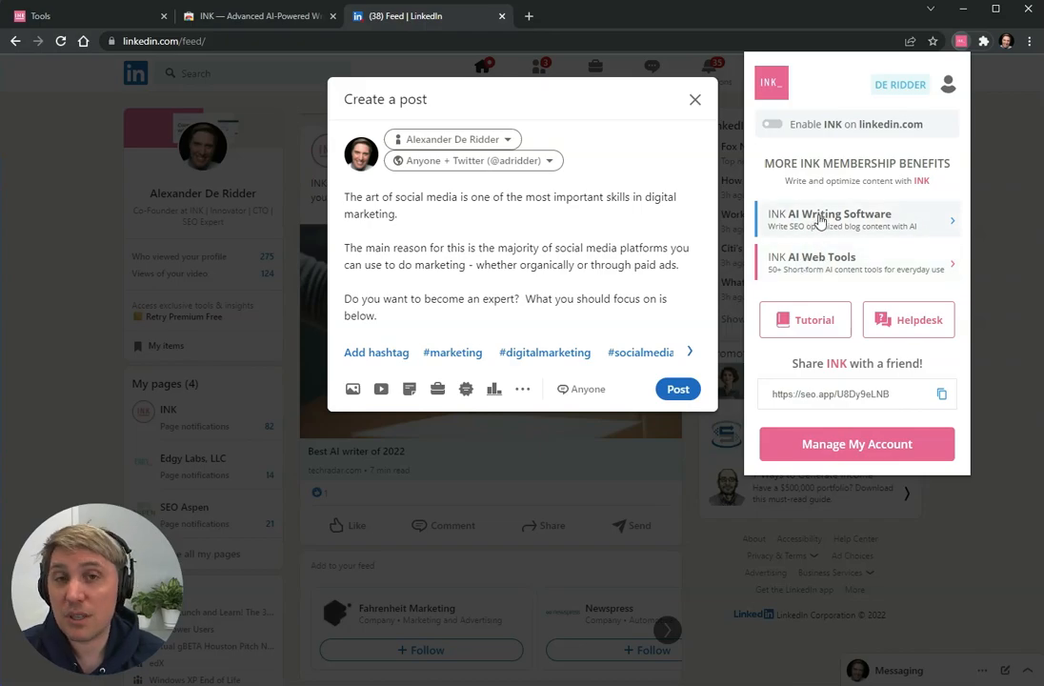
mouse_move(821, 263)
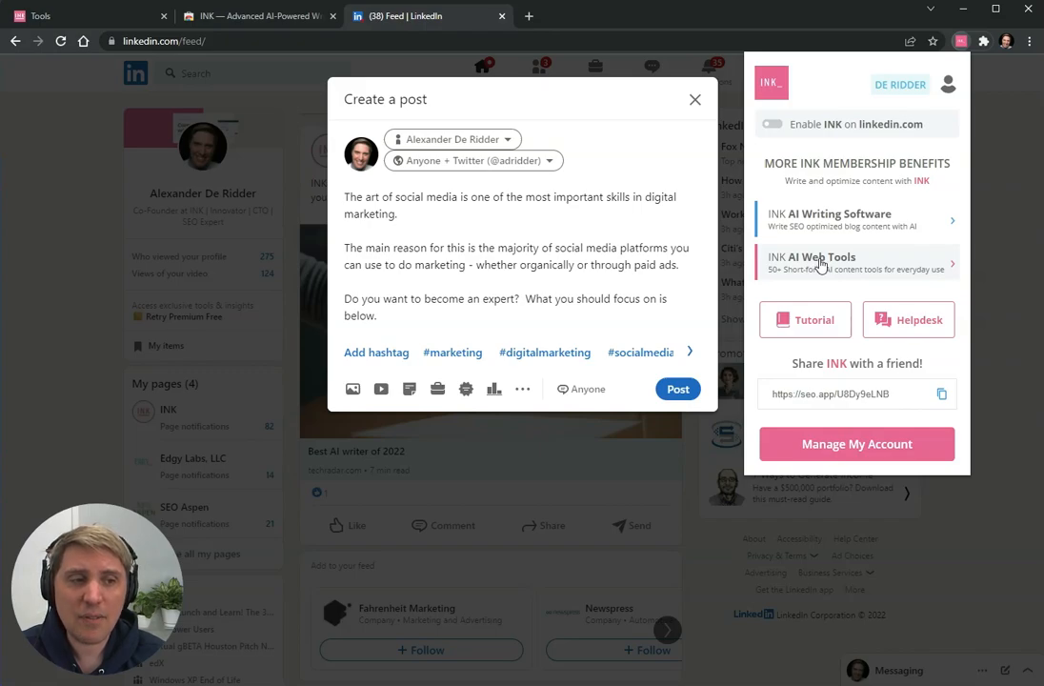
mouse_move(814, 265)
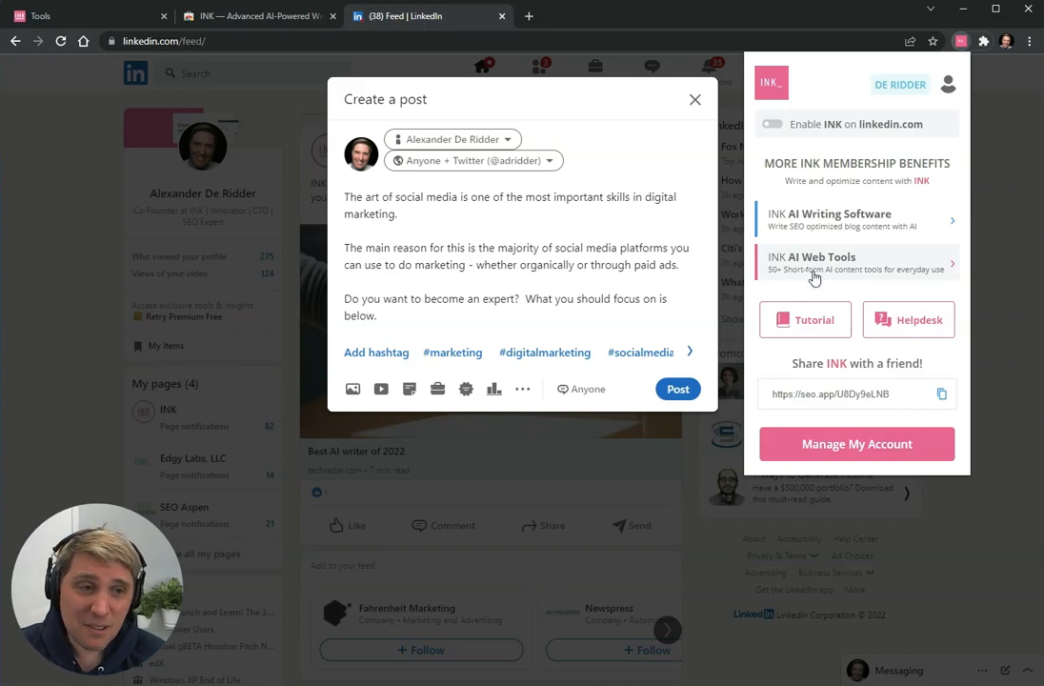
- Click outside the INK extension panel after reviewing its membership benefits
click(856, 393)
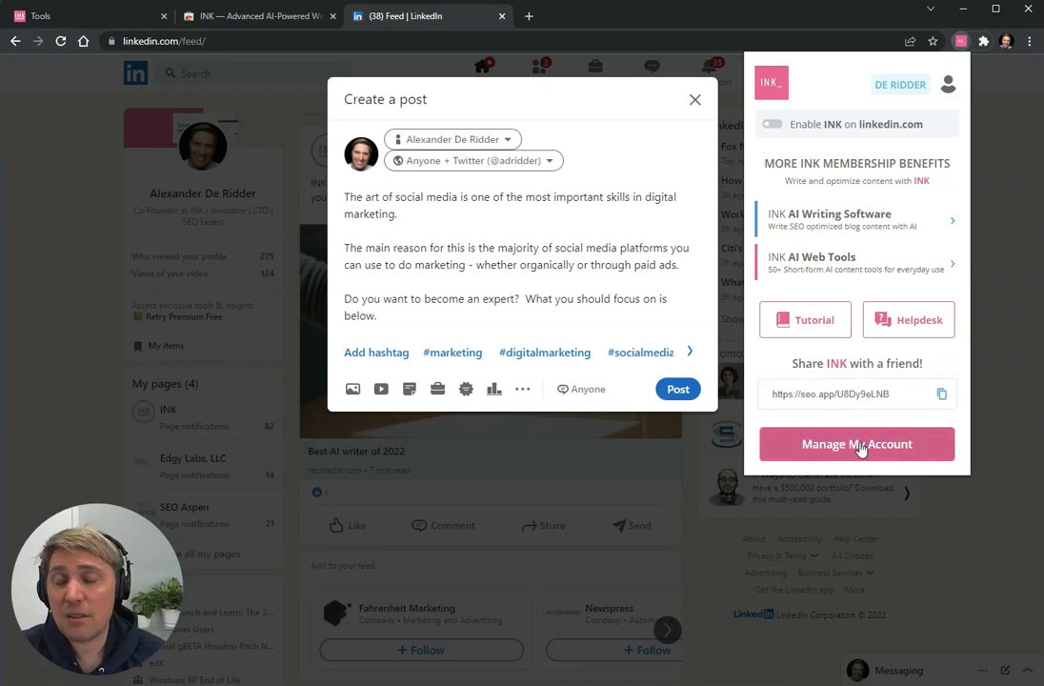
mouse_move(865, 454)
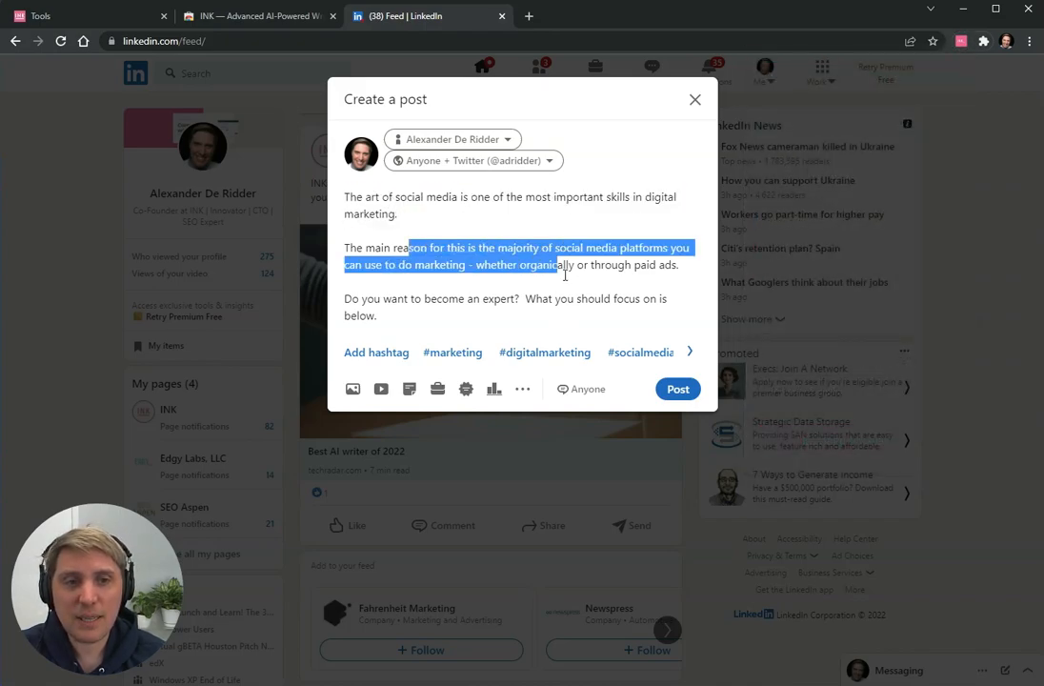
- Deselect draft text and reopen the INK popup to confirm linkedin.com stays disabled
click(585, 265)
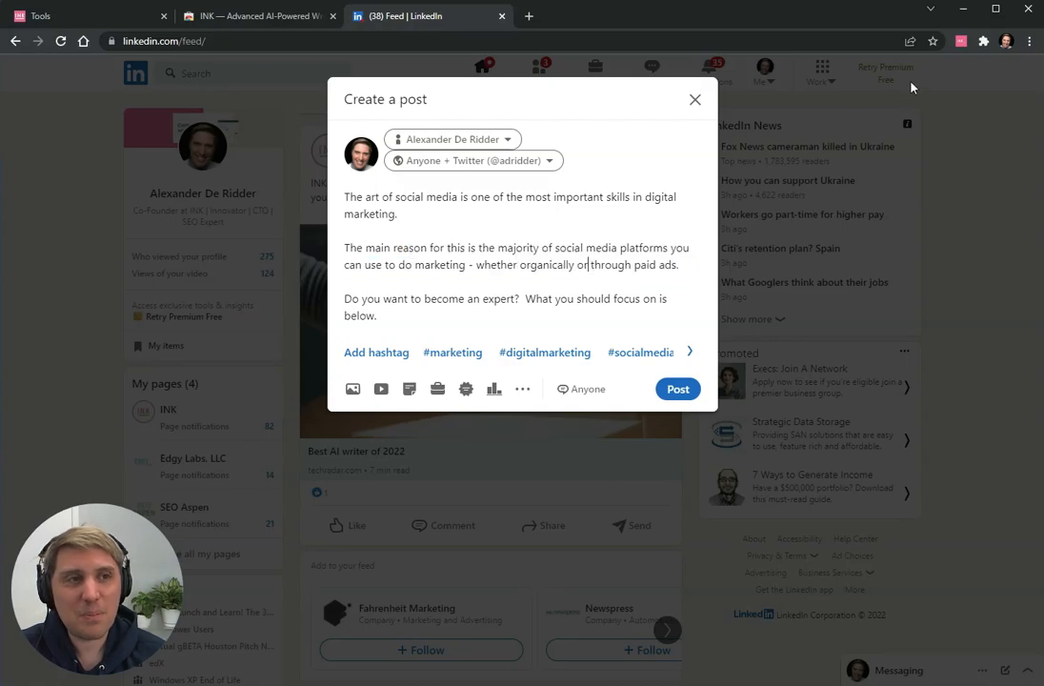
click(960, 41)
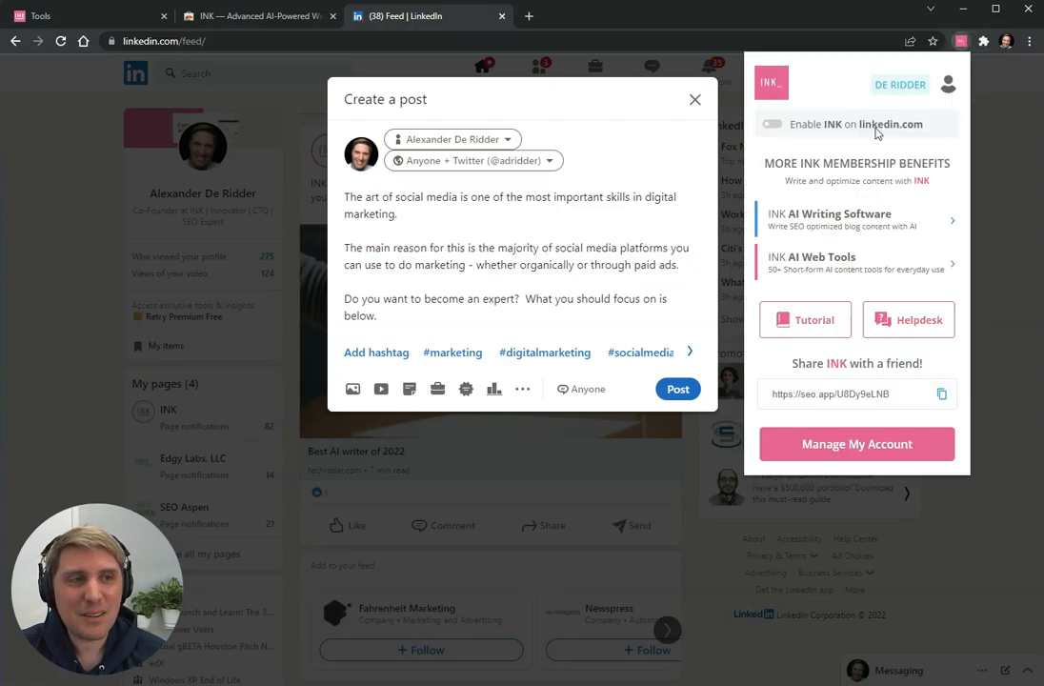